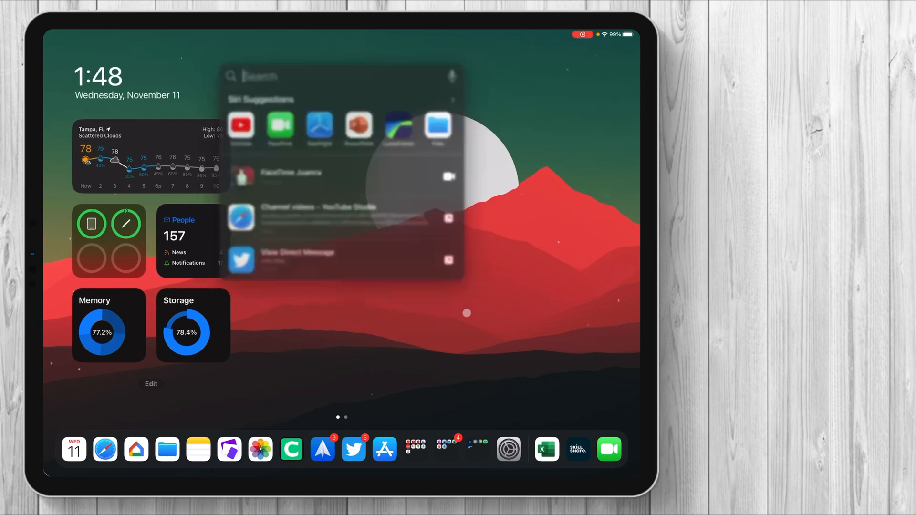
- Launch Excel via TestFlight from the dock
text(testFlight)
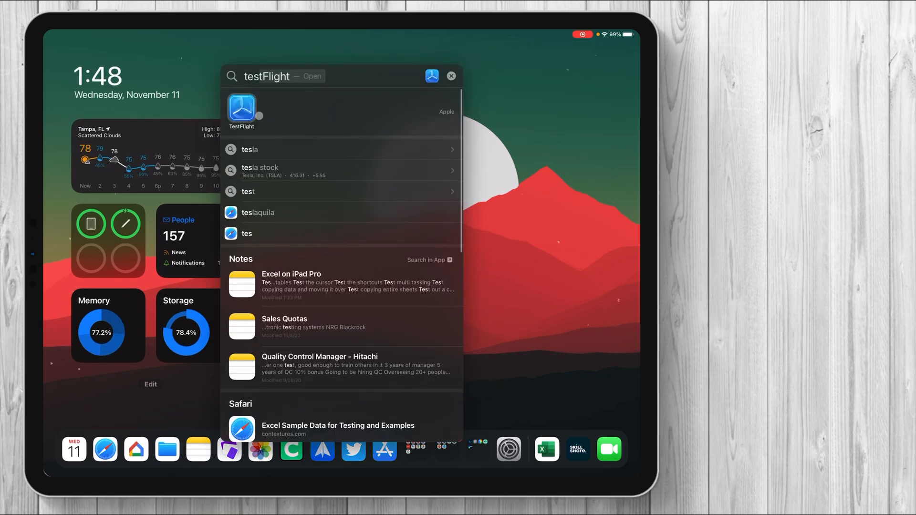
click(241, 109)
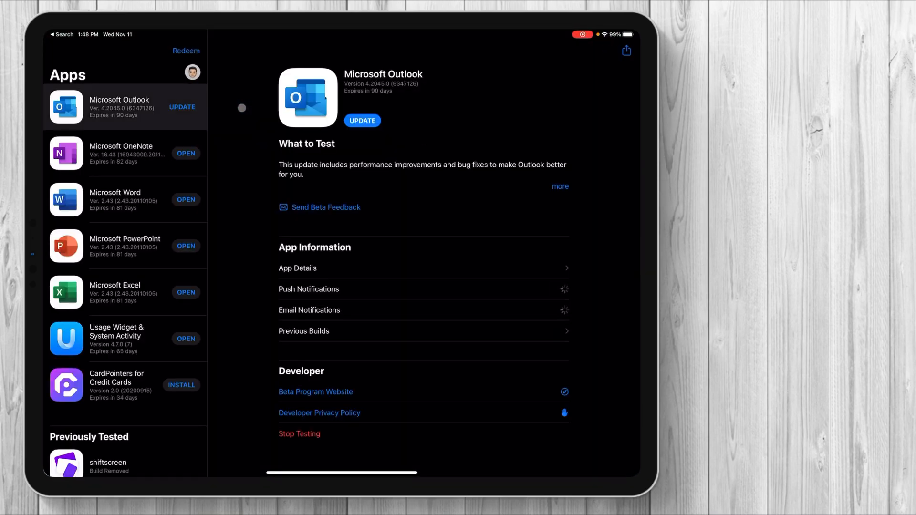
click(119, 292)
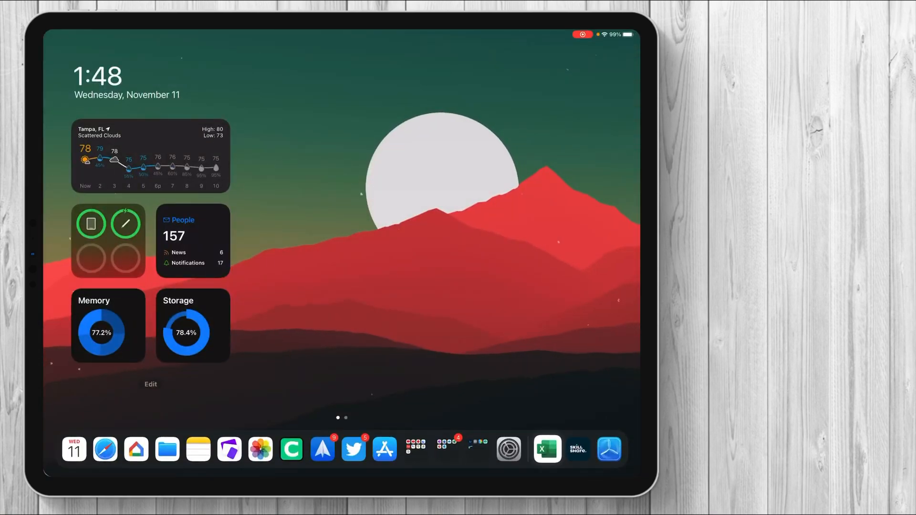
click(544, 450)
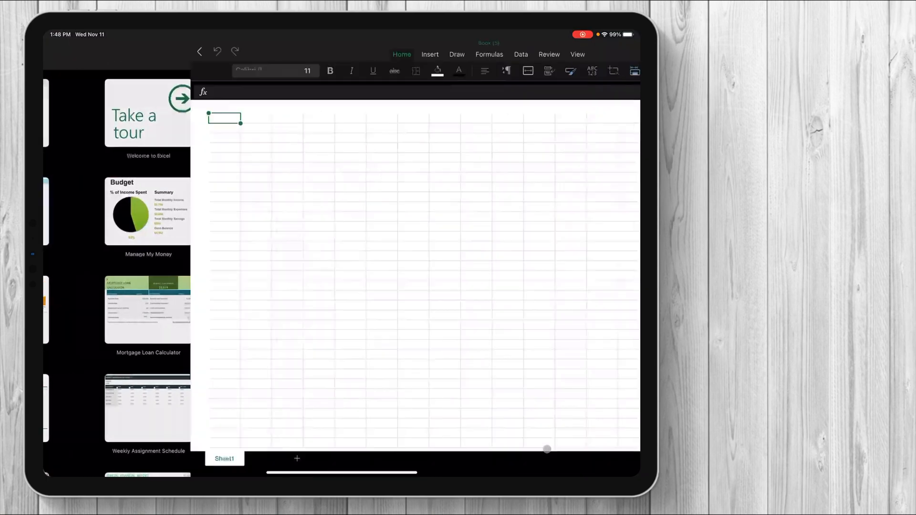
- Create a new blank workbook from the New gallery
click(198, 51)
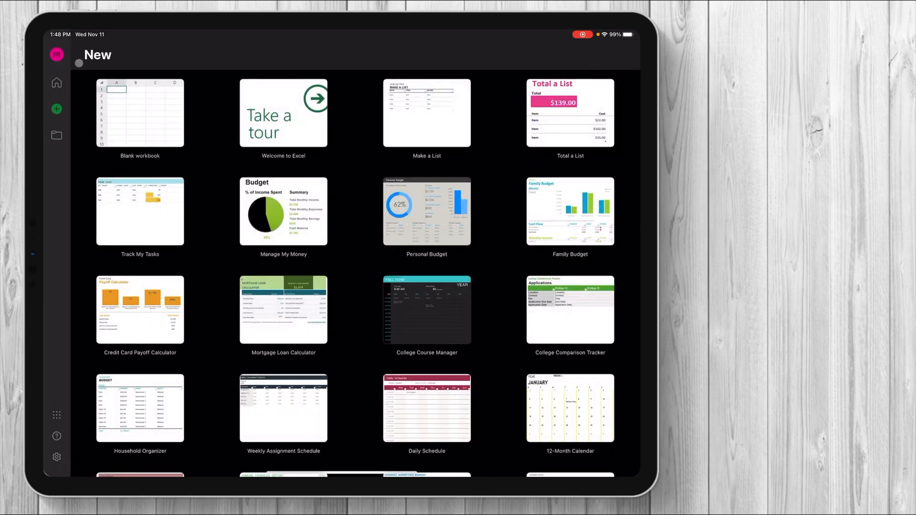
click(55, 54)
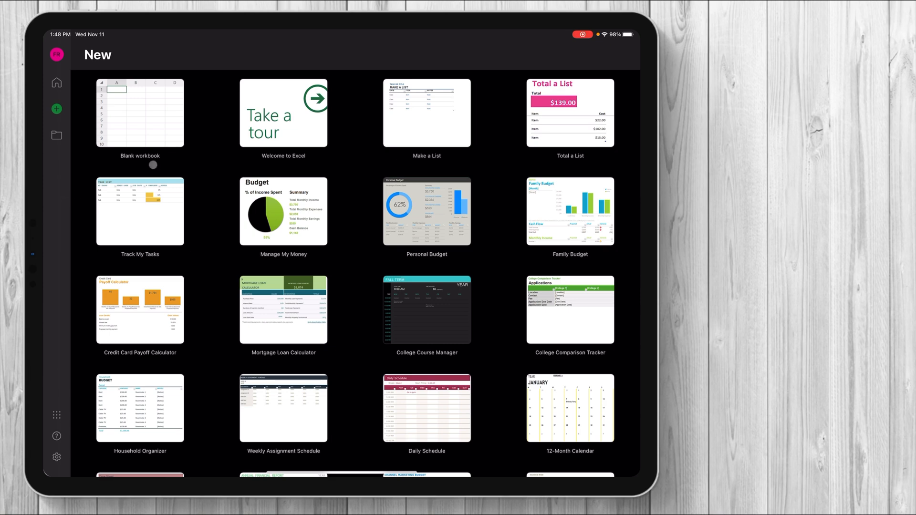
click(140, 113)
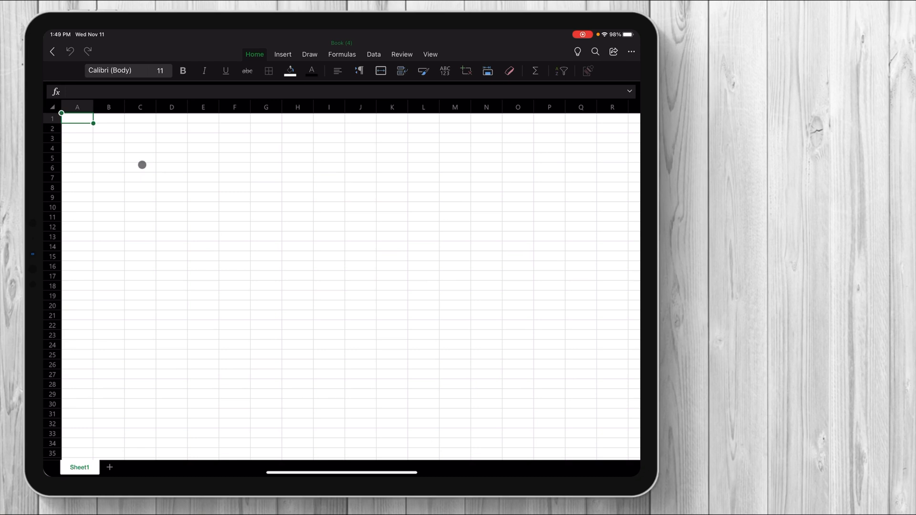
mouse_move(170, 149)
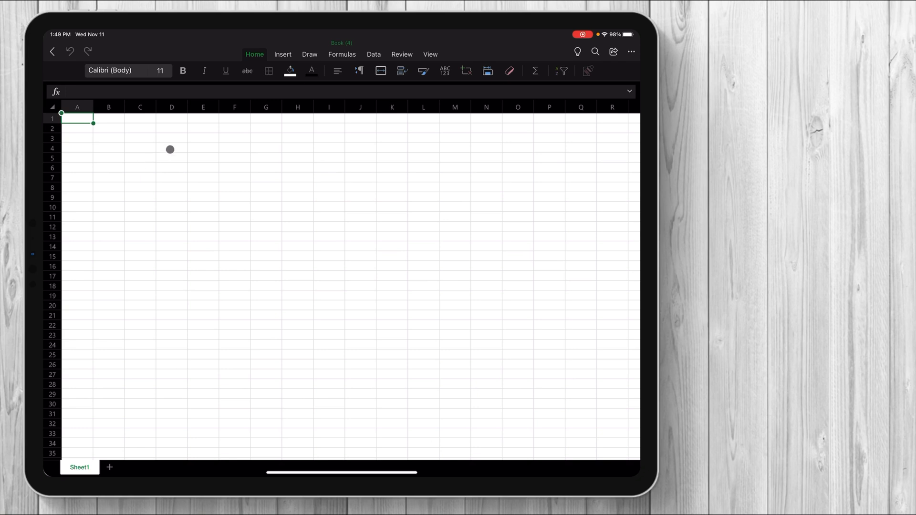
mouse_move(131, 117)
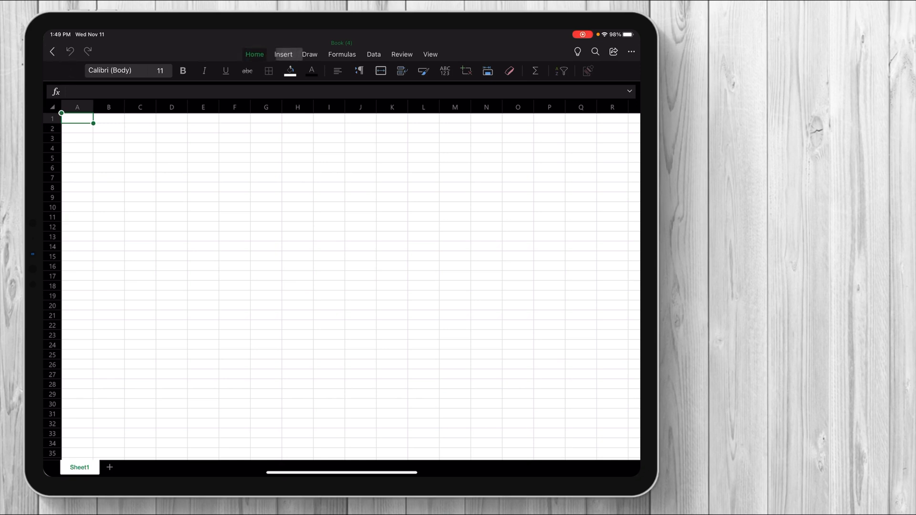
- Browse the Insert and Review tabs, then swipe home leaving Book (4) empty
click(402, 53)
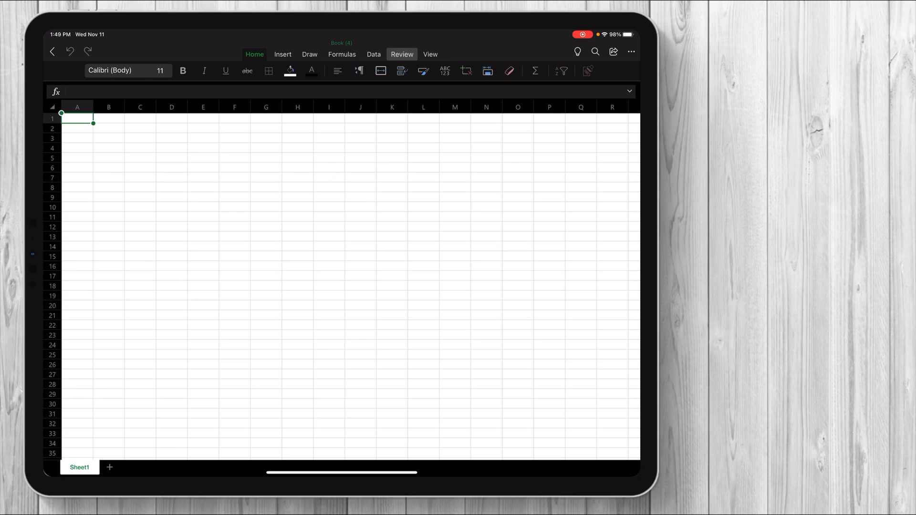
click(429, 53)
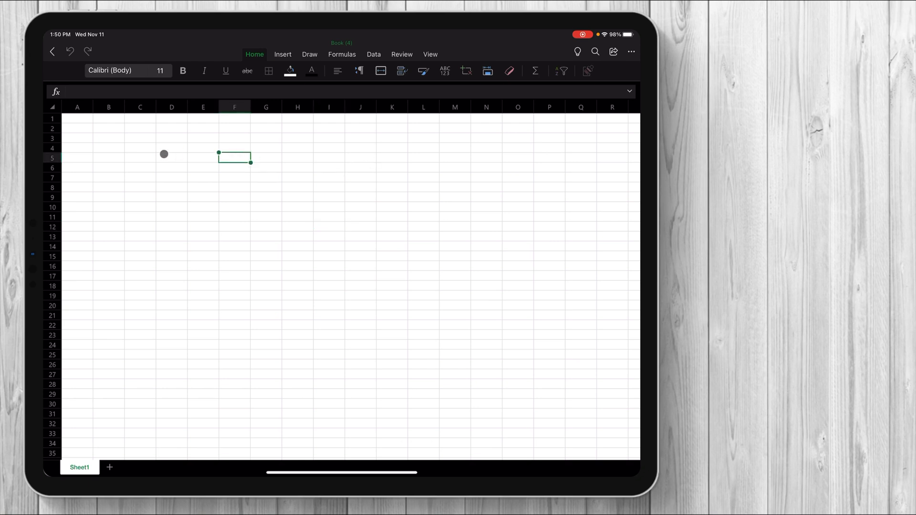
mouse_move(278, 195)
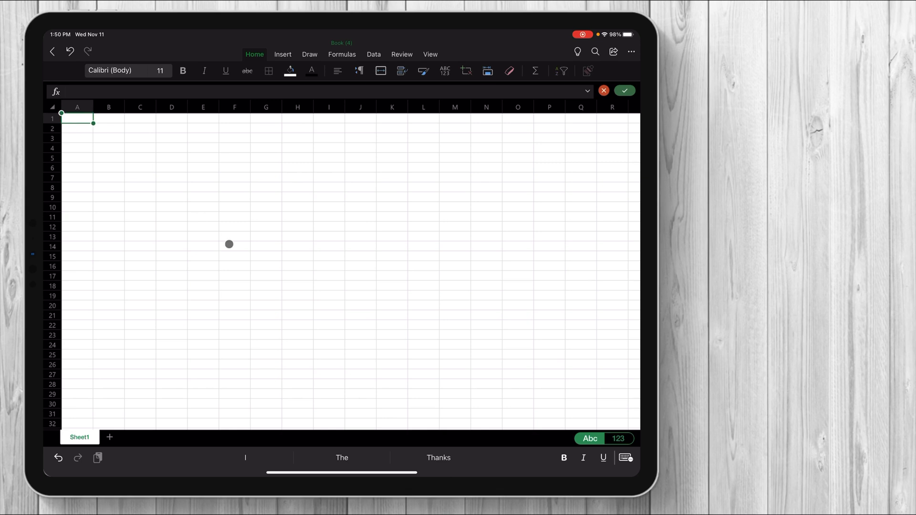
mouse_move(354, 302)
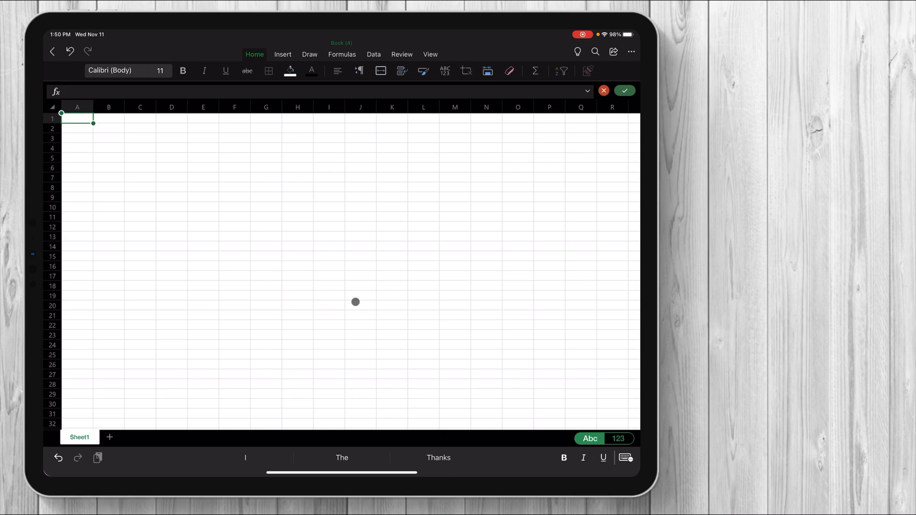
drag(77, 118, 355, 303)
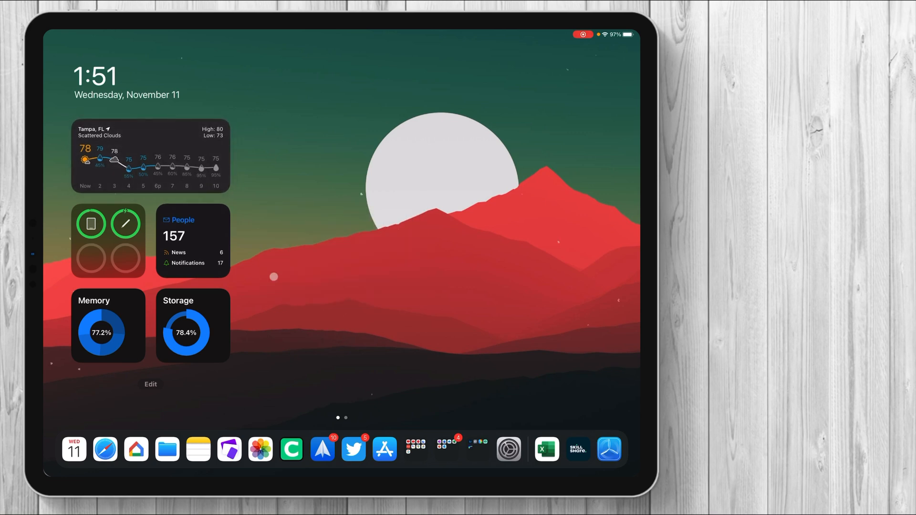
- Reopen Excel from the dock to return to the empty Book (4) workbook
click(167, 449)
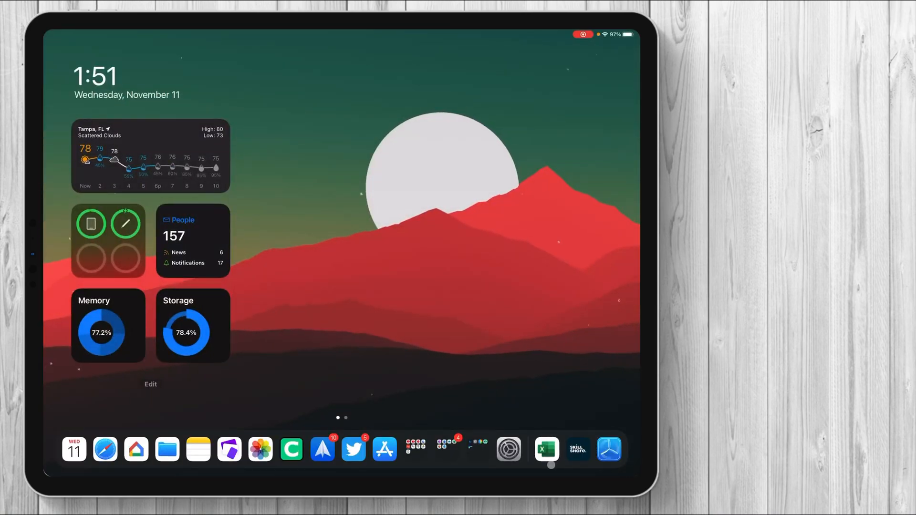
click(545, 450)
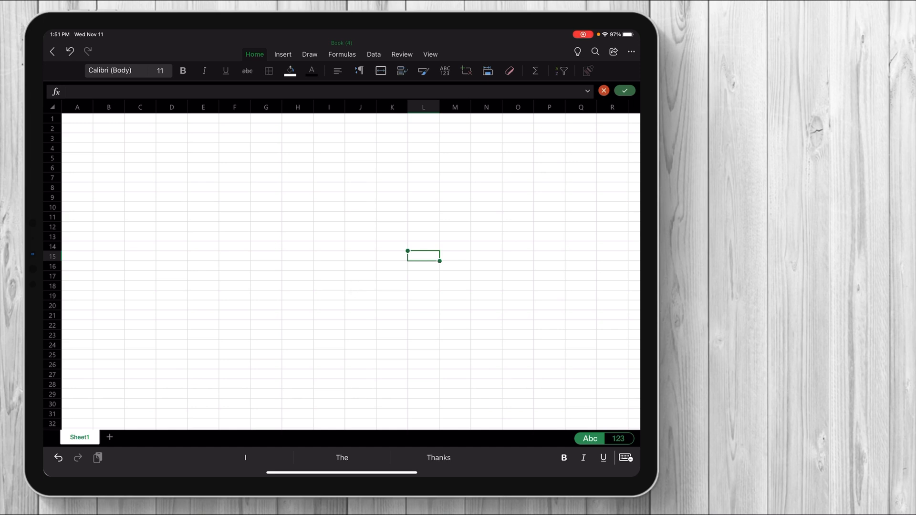
- Enter Height/Weight headings with 60,72,56,77,69 and 150,145,170,210,182 beneath
drag(424, 256, 298, 227)
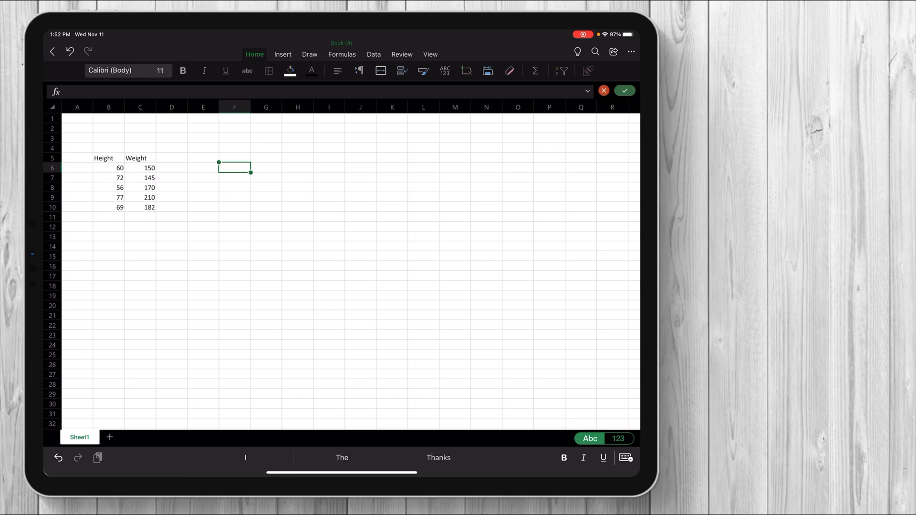
- Select the Height and Weight range B5:C10 and show the Insert options
click(103, 159)
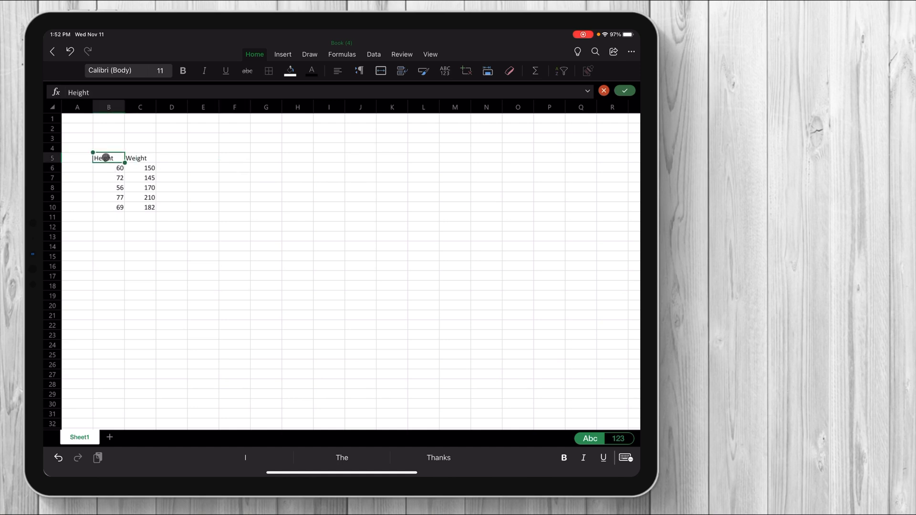
drag(108, 157, 154, 207)
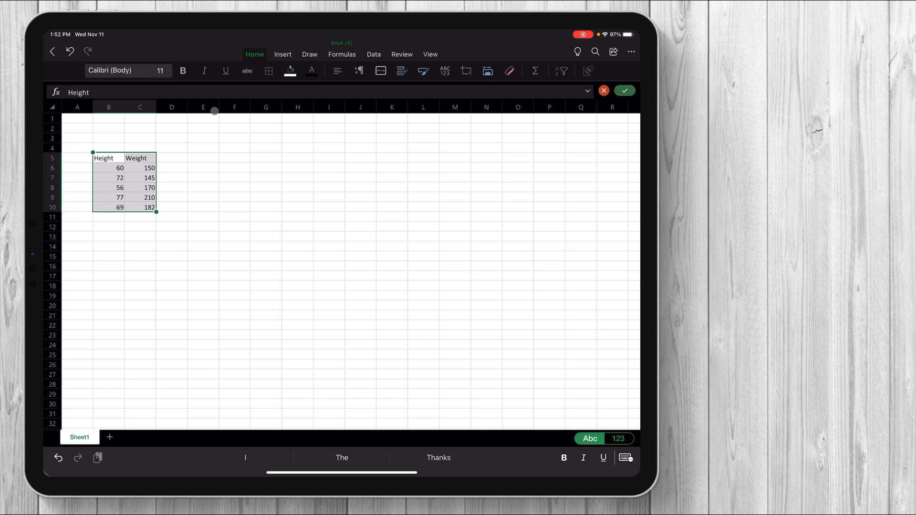
click(282, 54)
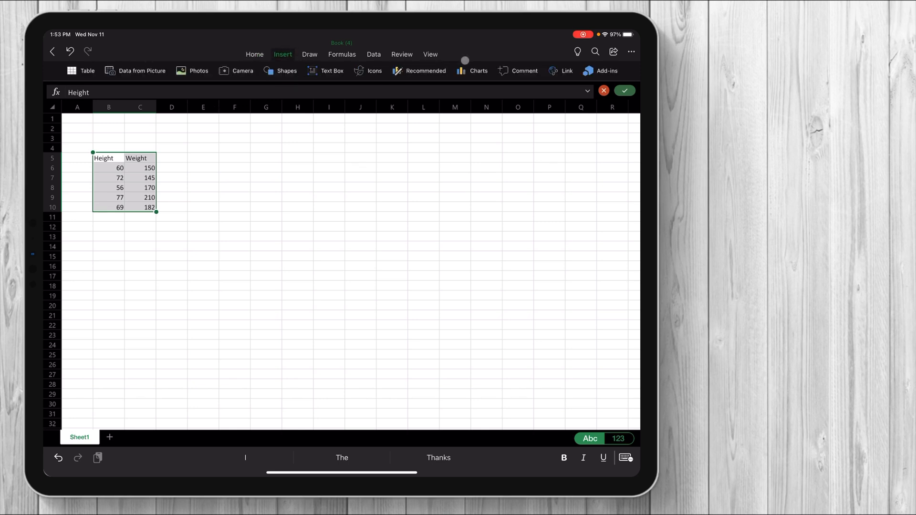
- Insert the first Line chart of the Height and Weight data beside the table
click(471, 71)
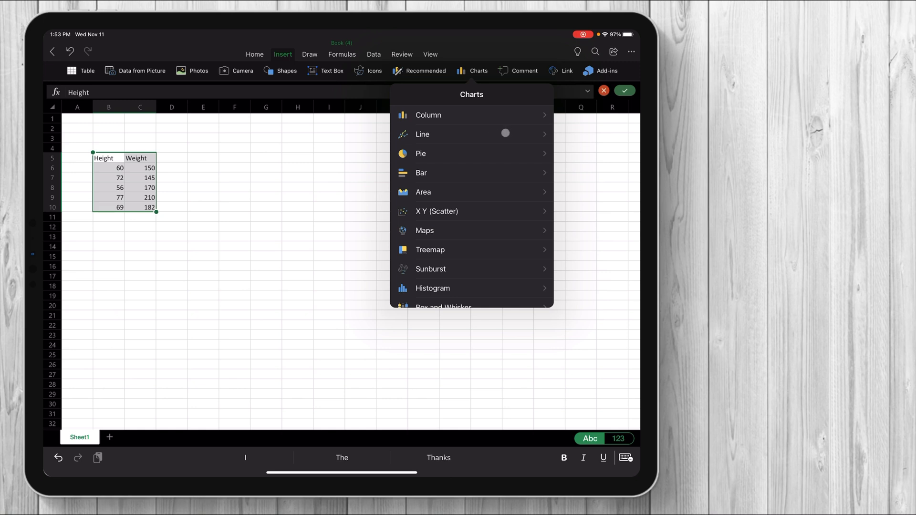
click(421, 134)
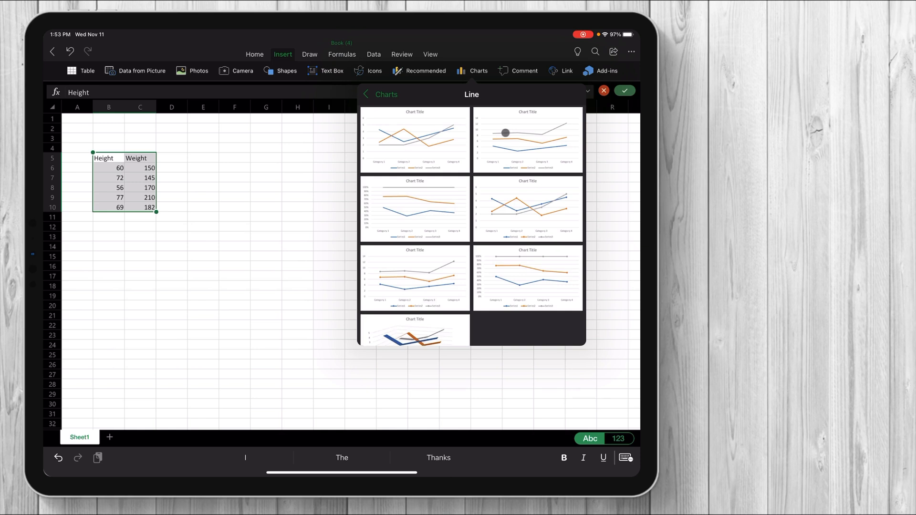
scroll(down, 3)
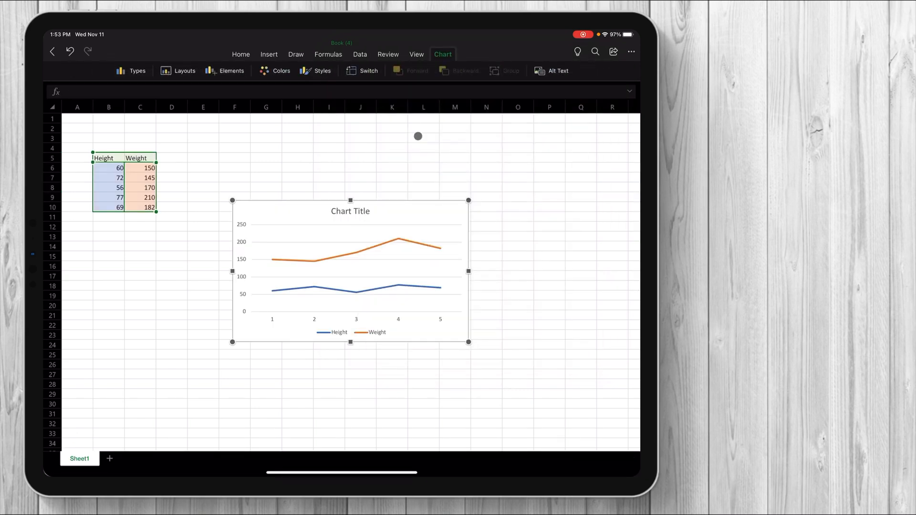
mouse_move(408, 302)
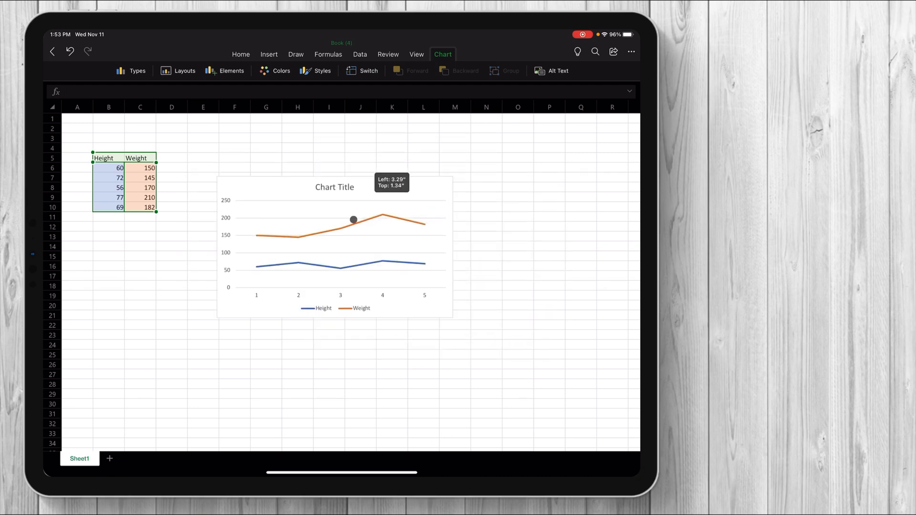
- Enlarge the chart, apply a data-labels layout and add an axis title
drag(353, 219, 324, 236)
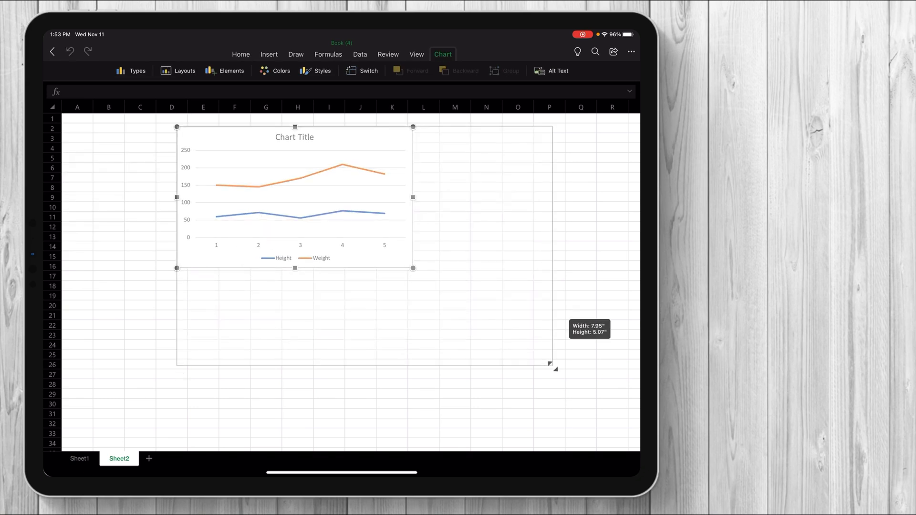
drag(550, 364, 450, 304)
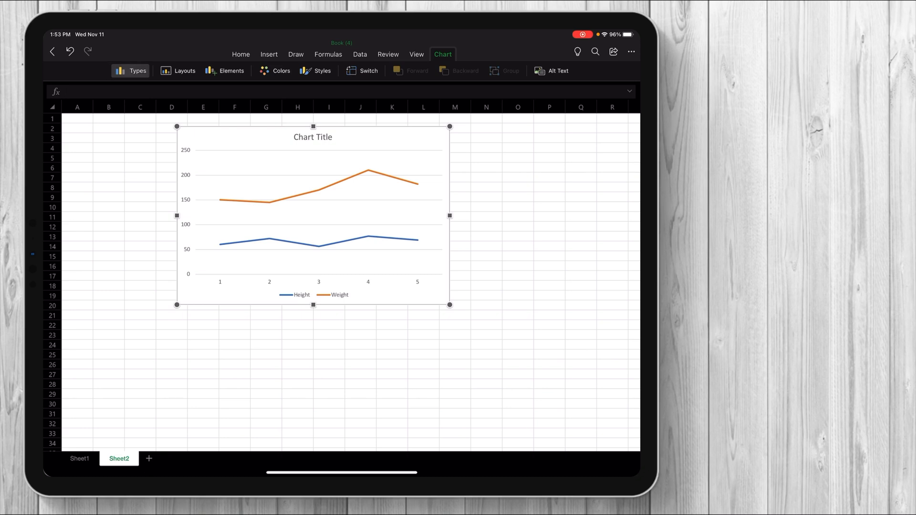
click(231, 71)
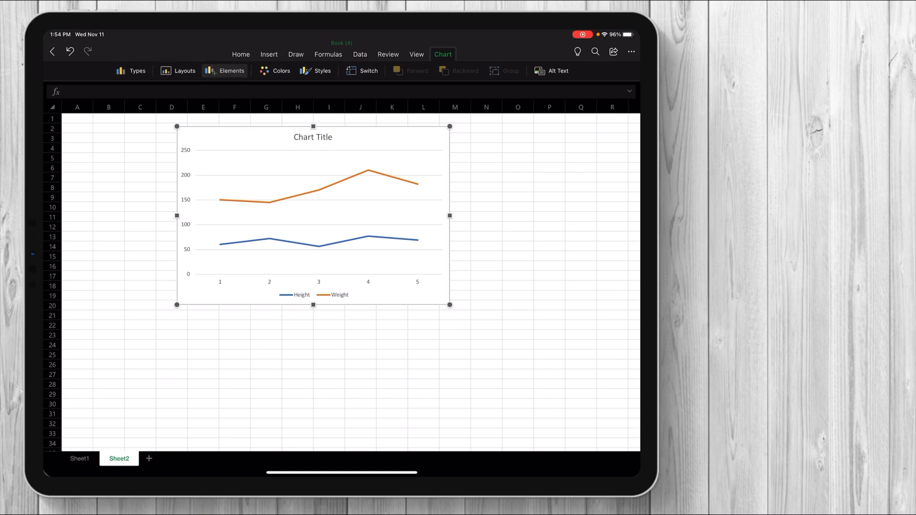
click(177, 71)
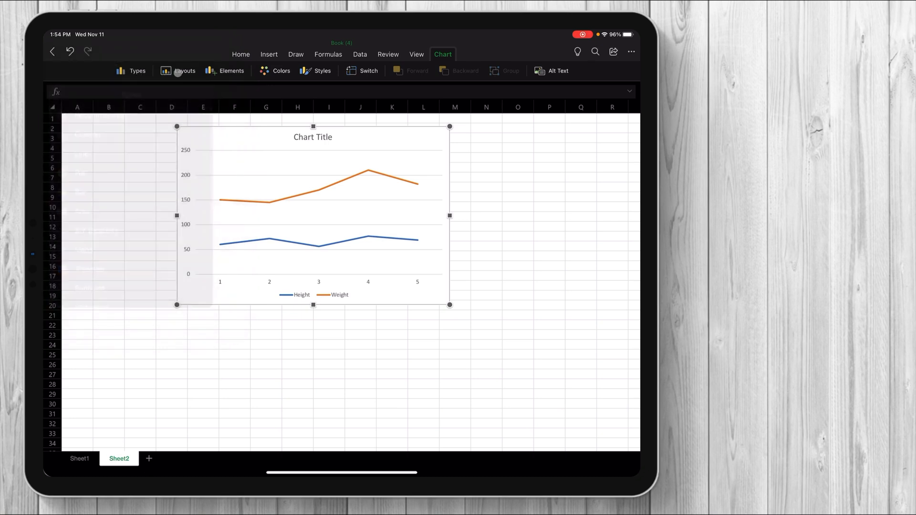
click(177, 71)
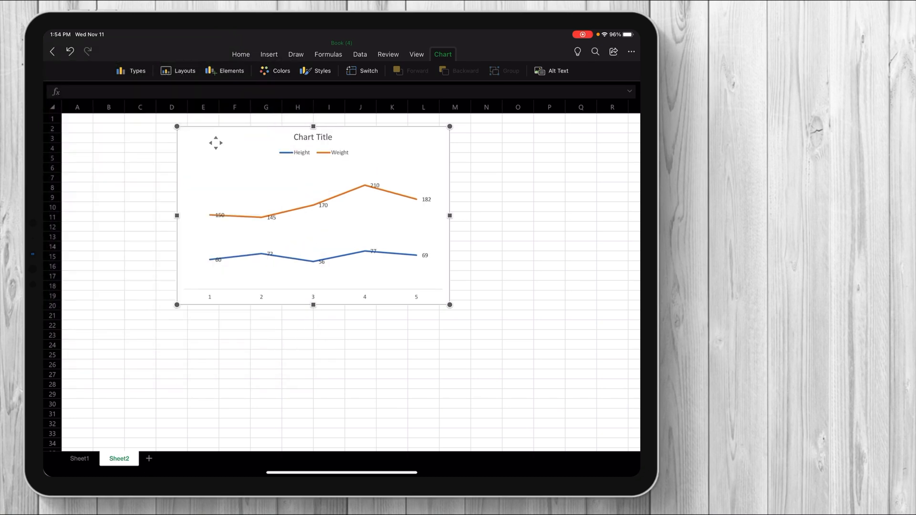
click(231, 70)
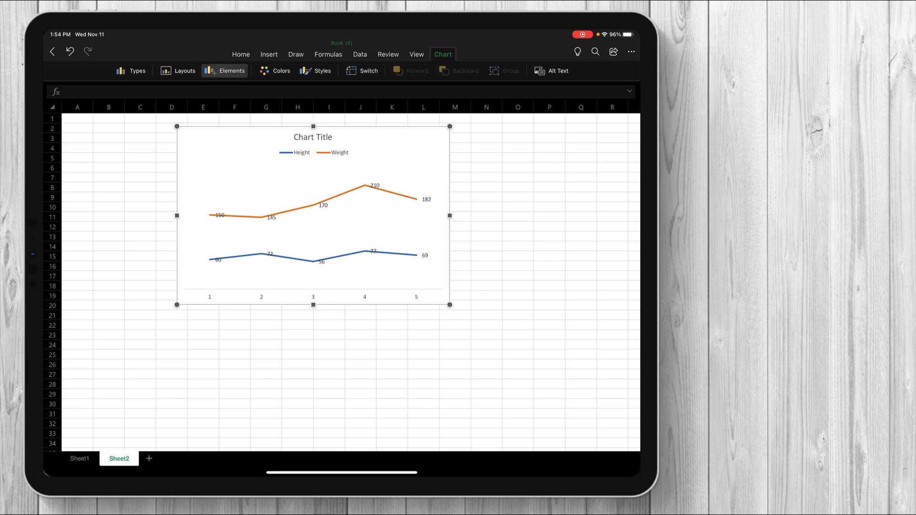
click(225, 71)
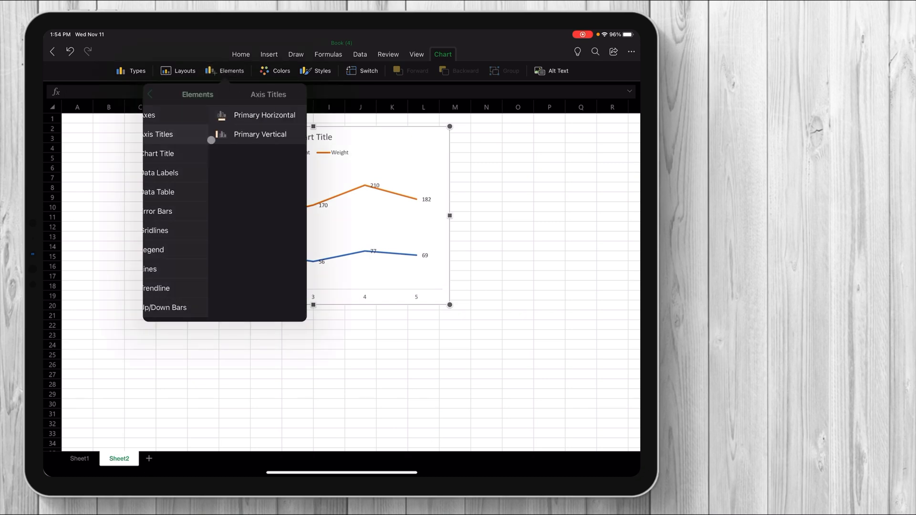
- Switch the chart's rows and columns and pick a style from the gallery
click(265, 115)
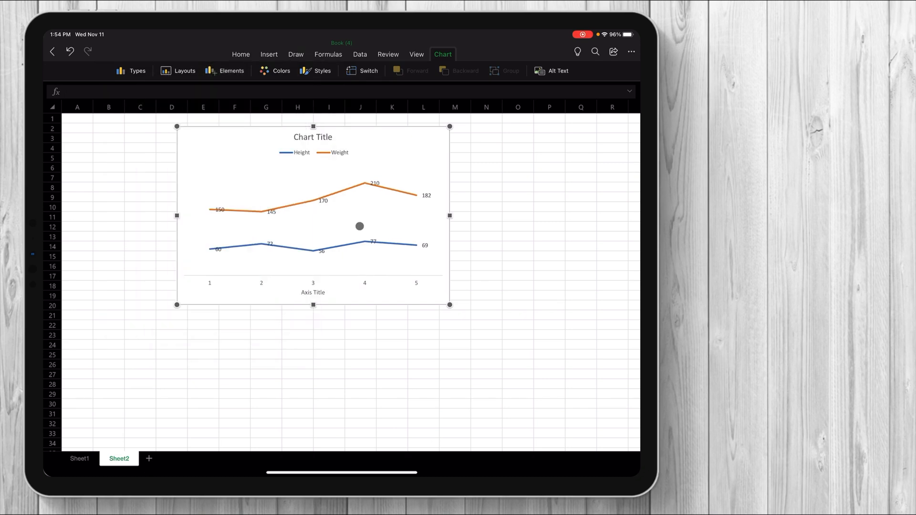
drag(360, 226, 319, 184)
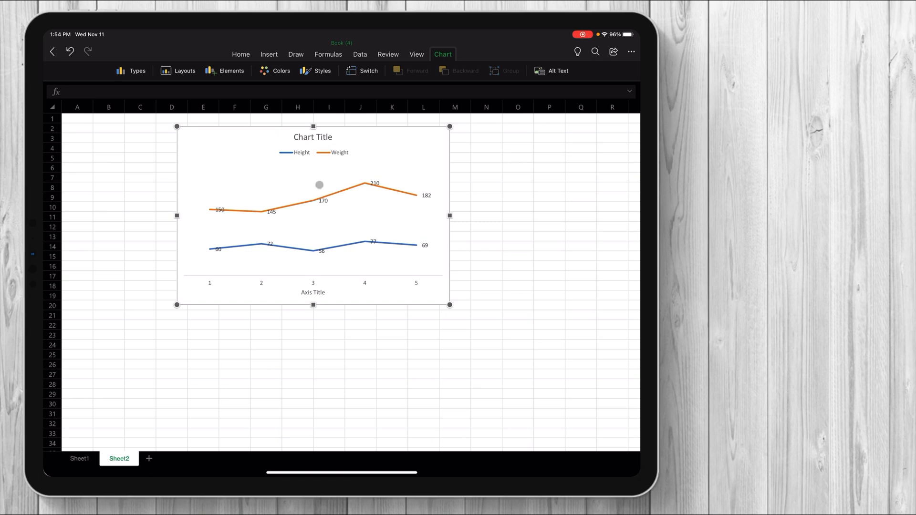
click(315, 70)
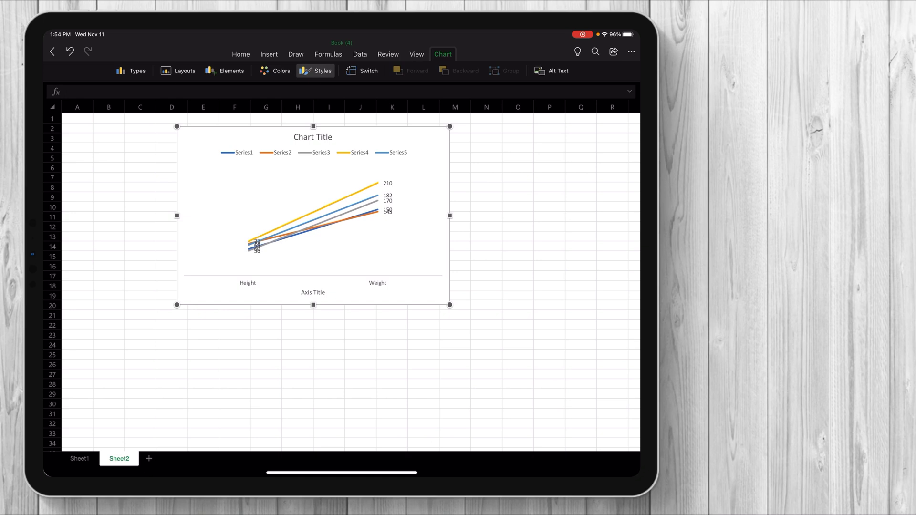
click(314, 71)
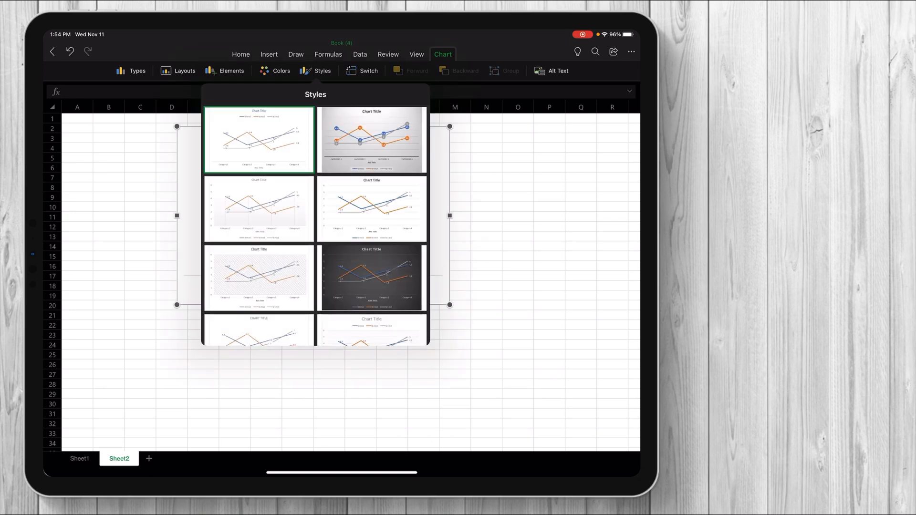
click(371, 279)
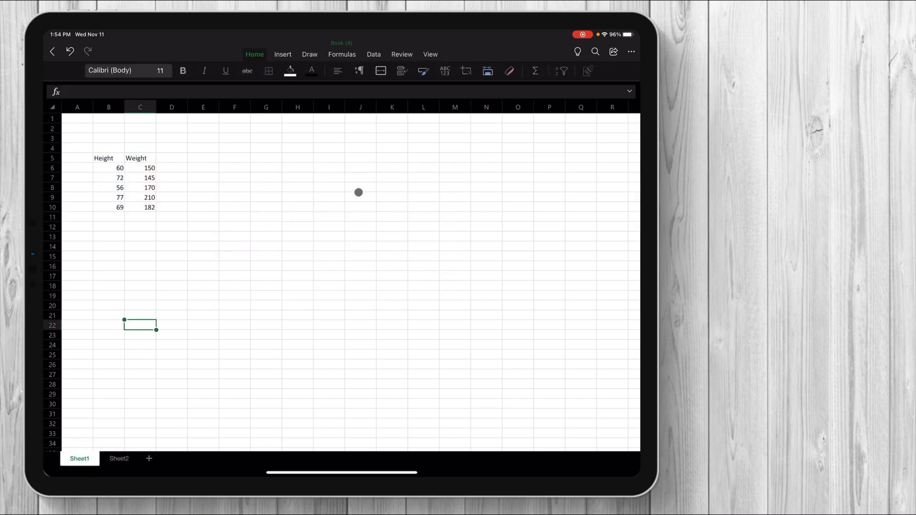
mouse_move(196, 160)
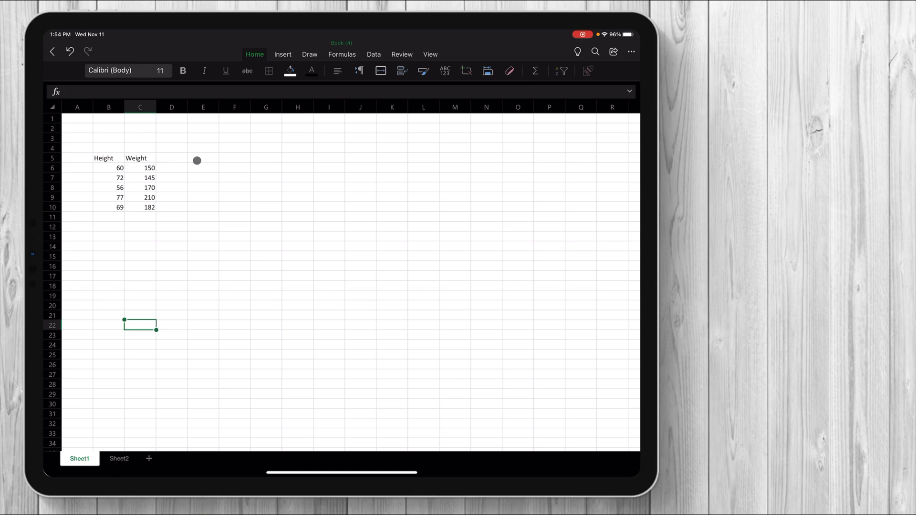
mouse_move(251, 156)
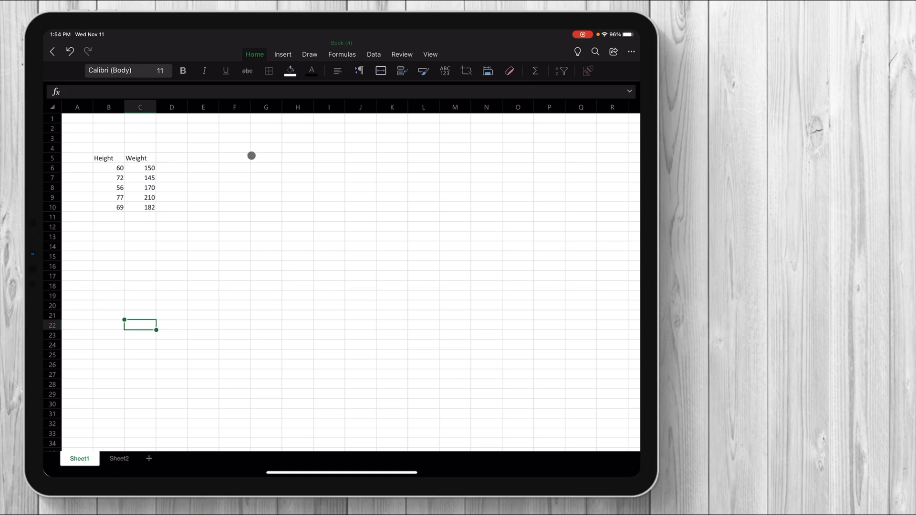
- Make B5:C10 bold and italic with All Borders on every cell
click(265, 157)
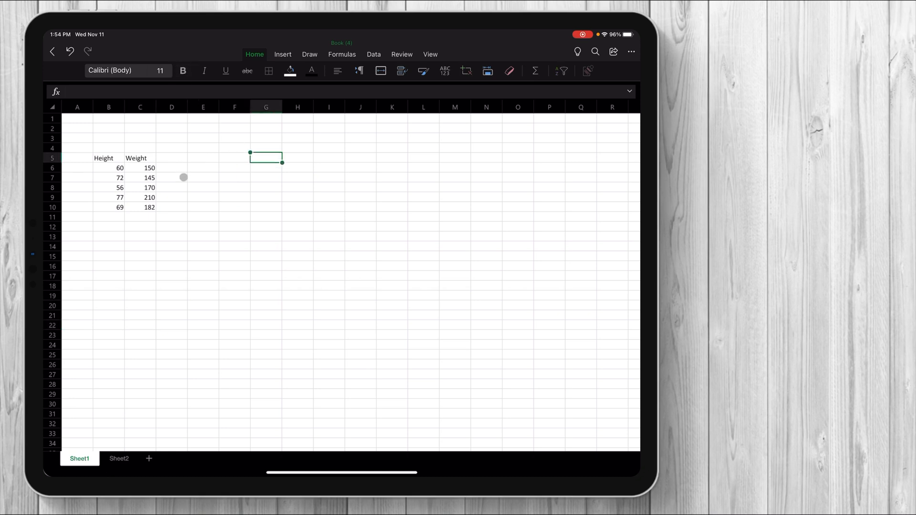
click(103, 158)
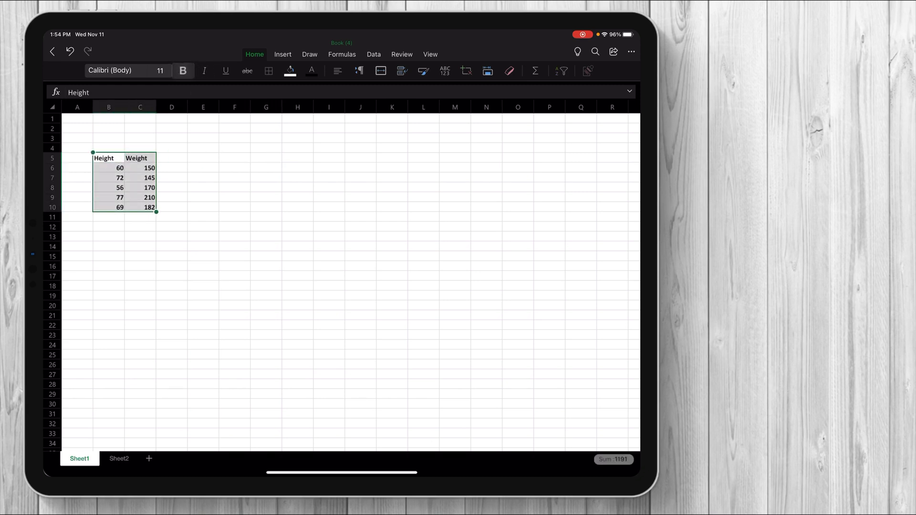
click(225, 71)
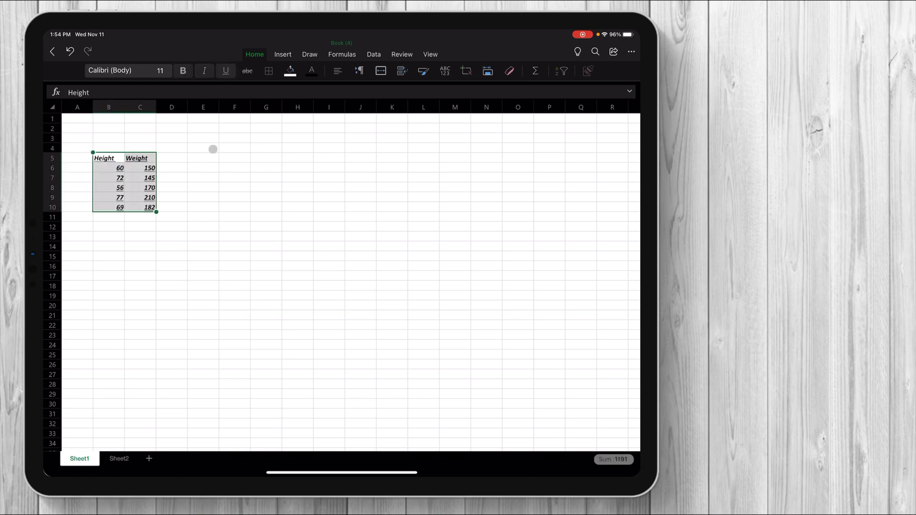
click(268, 71)
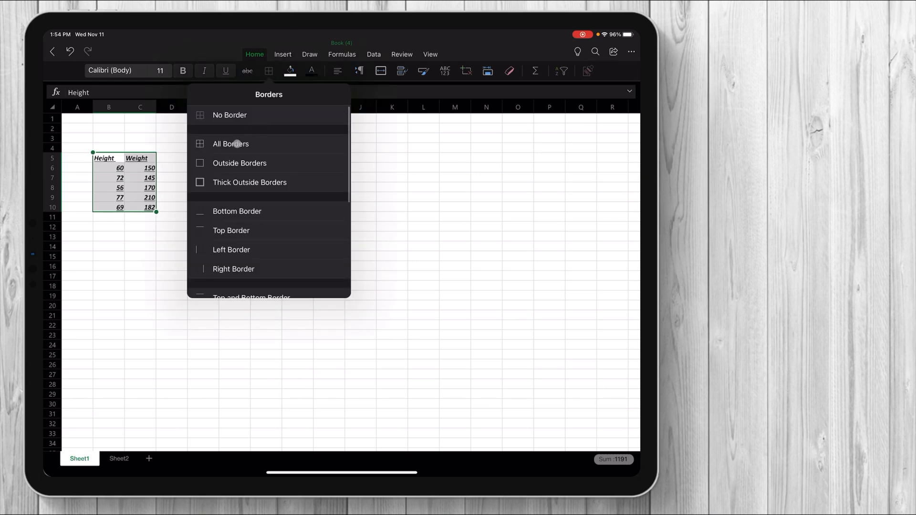
click(230, 143)
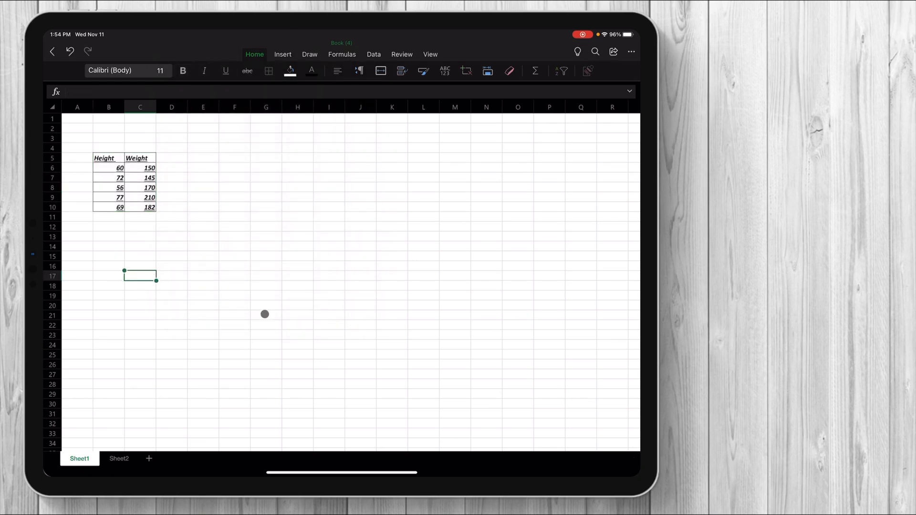
mouse_move(179, 148)
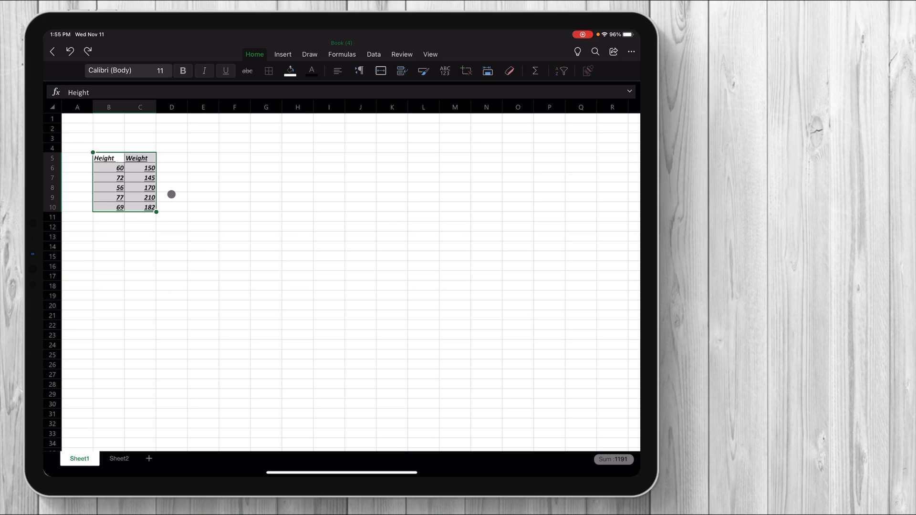
- Choose a cell alignment for the table and return to the Insert options
click(338, 71)
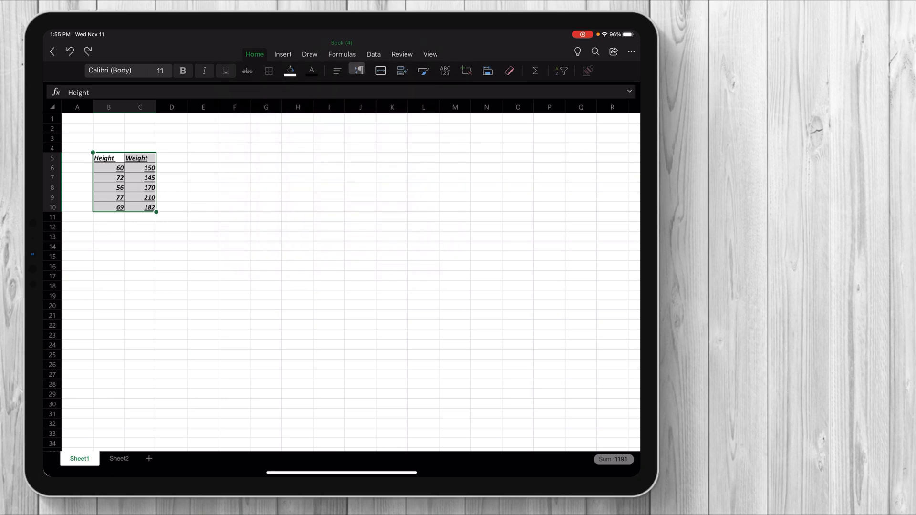
click(337, 70)
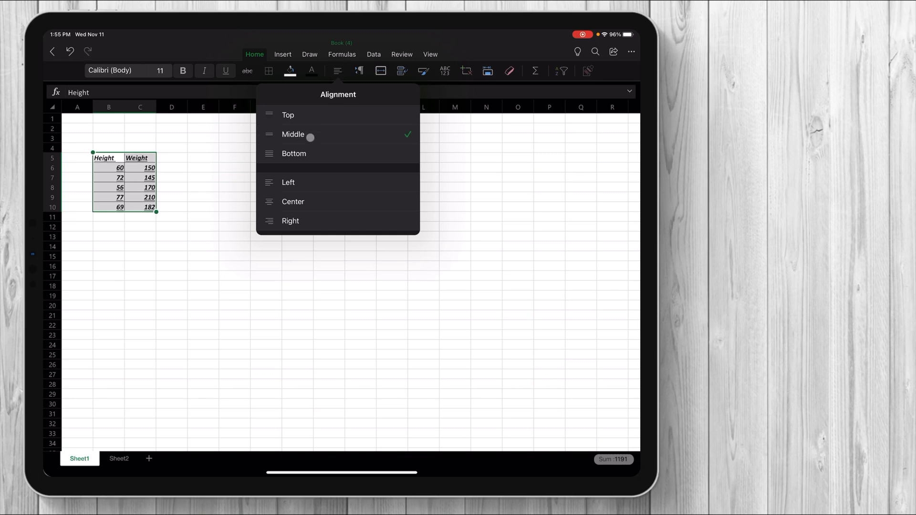
click(293, 134)
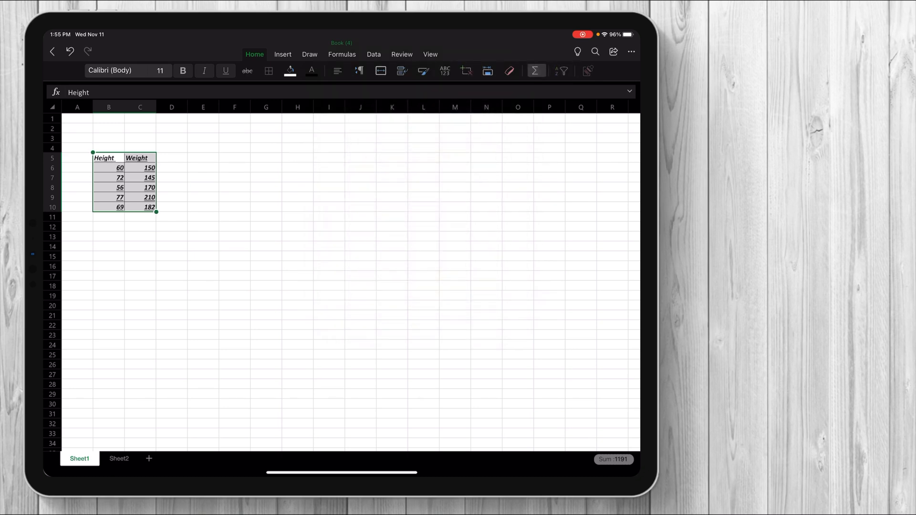
click(282, 53)
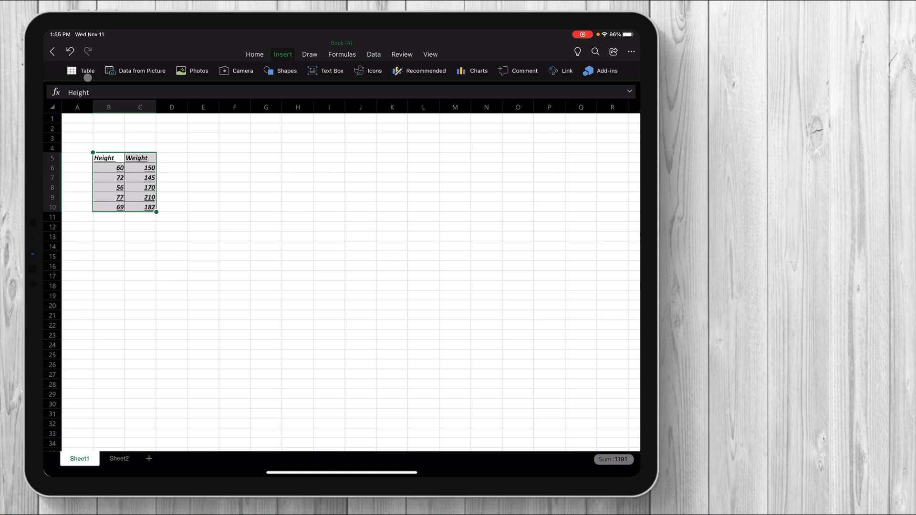
click(72, 70)
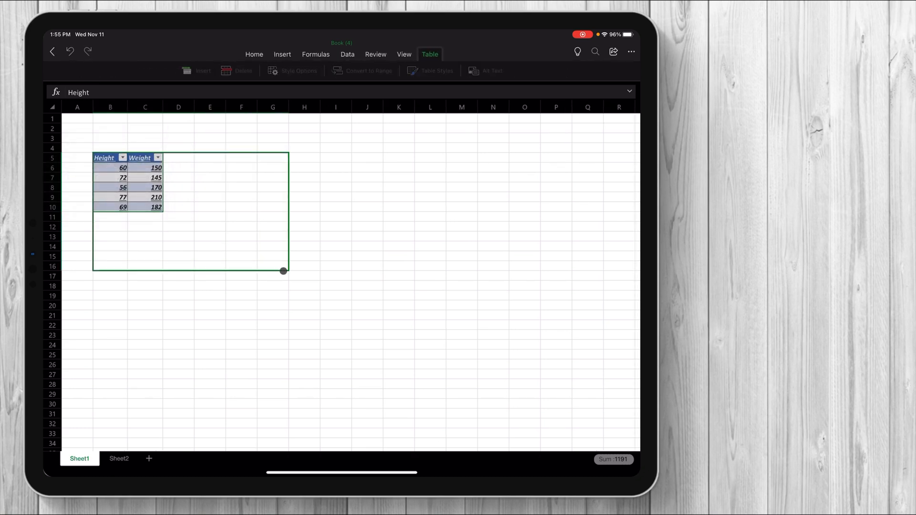
drag(282, 270, 295, 277)
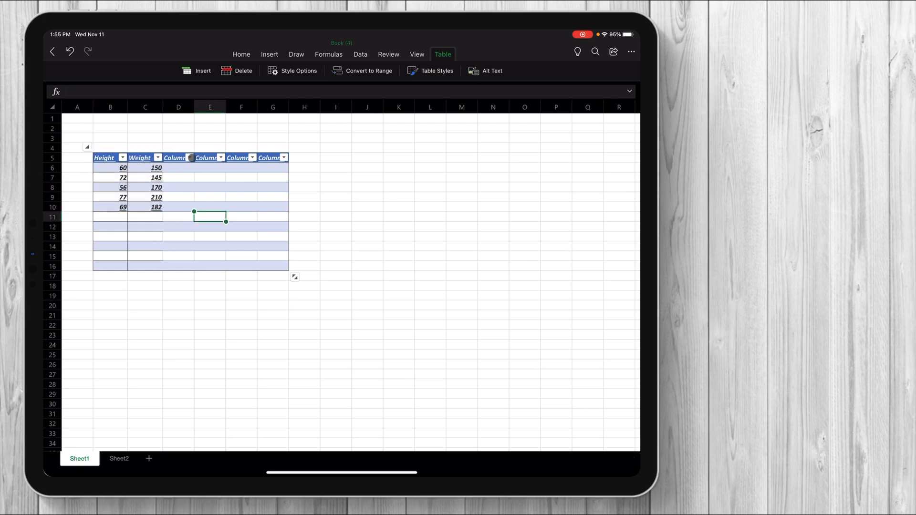
click(189, 158)
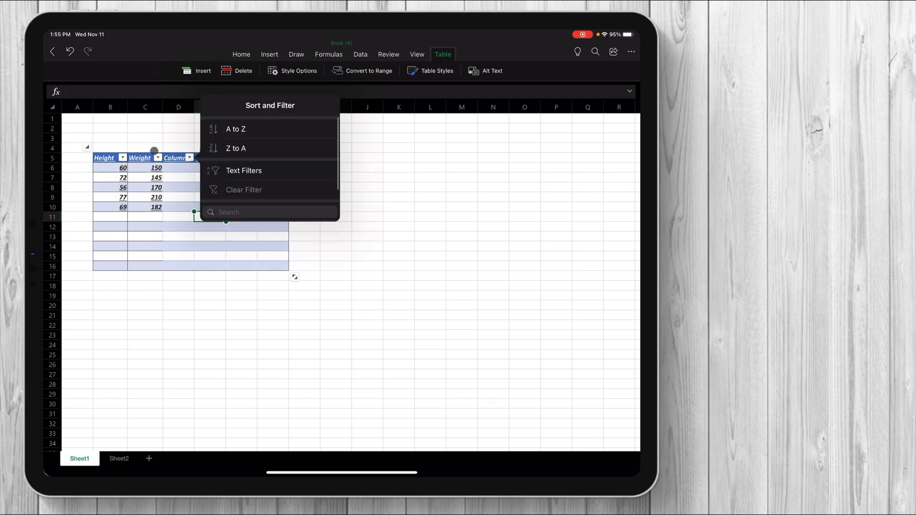
click(341, 248)
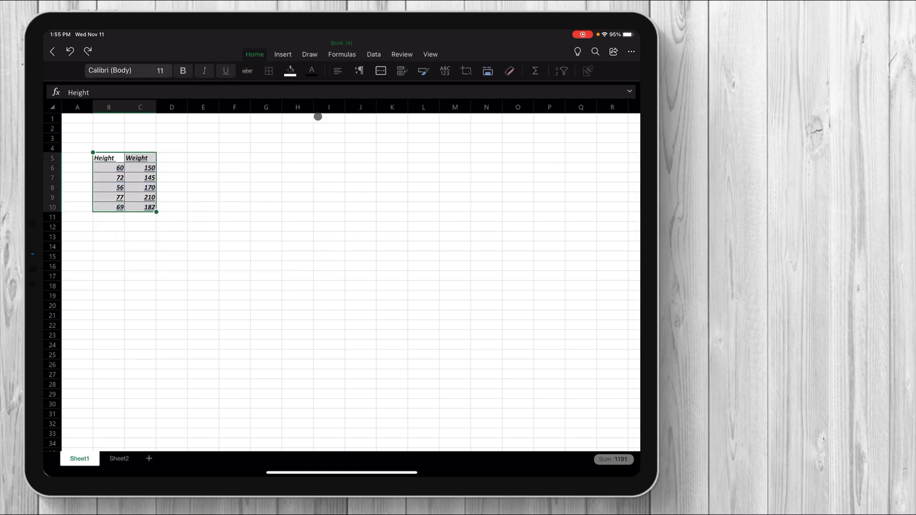
click(282, 53)
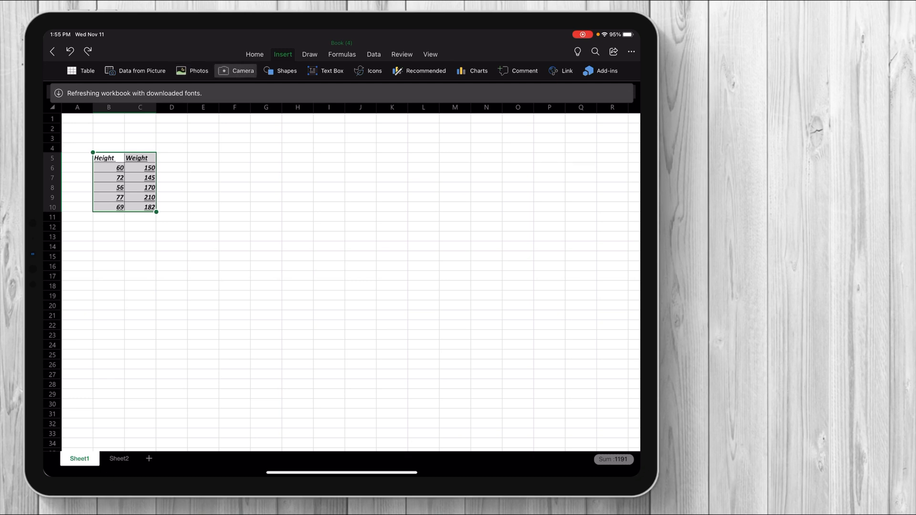
- Insert an isosceles triangle, enlarge it and rotate it 90° to point right
click(285, 71)
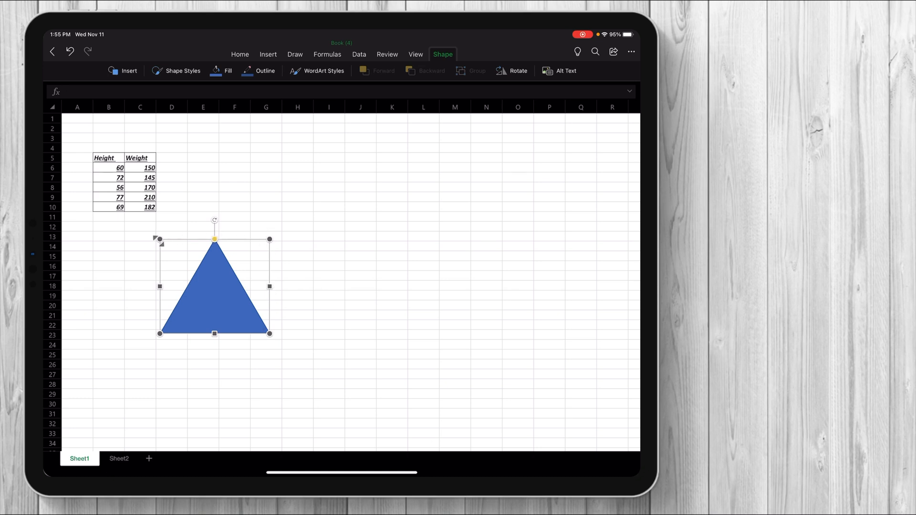
drag(269, 334, 362, 414)
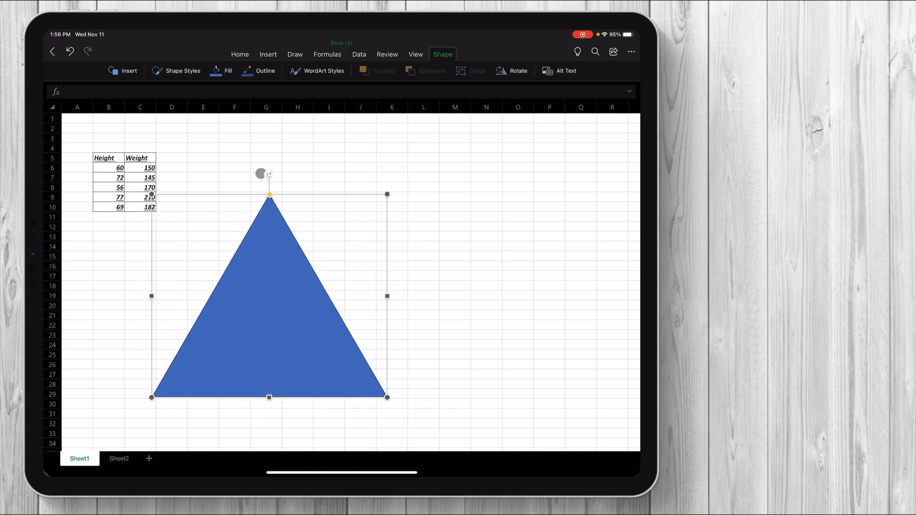
drag(269, 174, 375, 294)
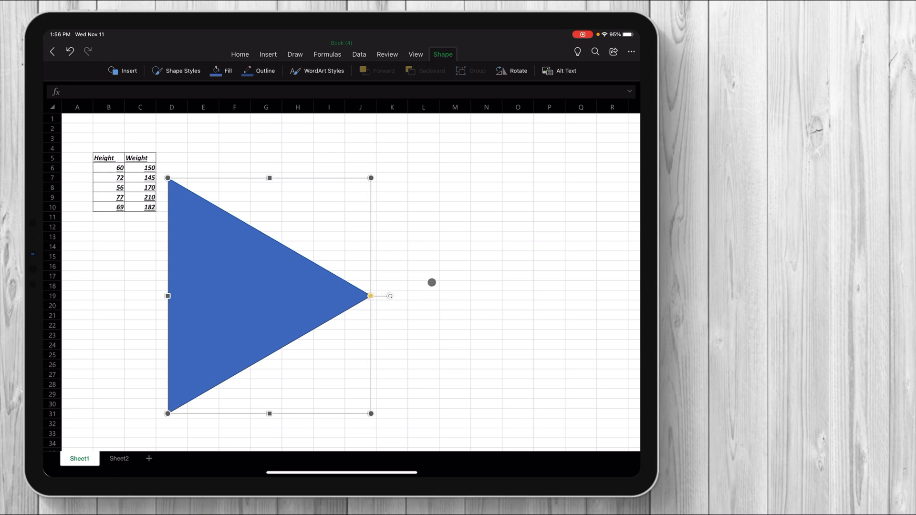
drag(432, 282, 326, 168)
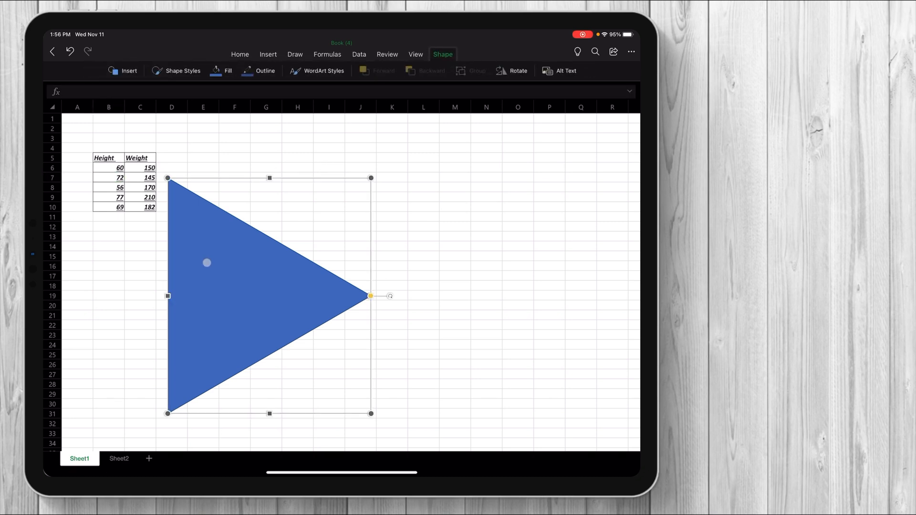
- Deselect and reselect the triangle, then leave it for the insertion options
click(234, 177)
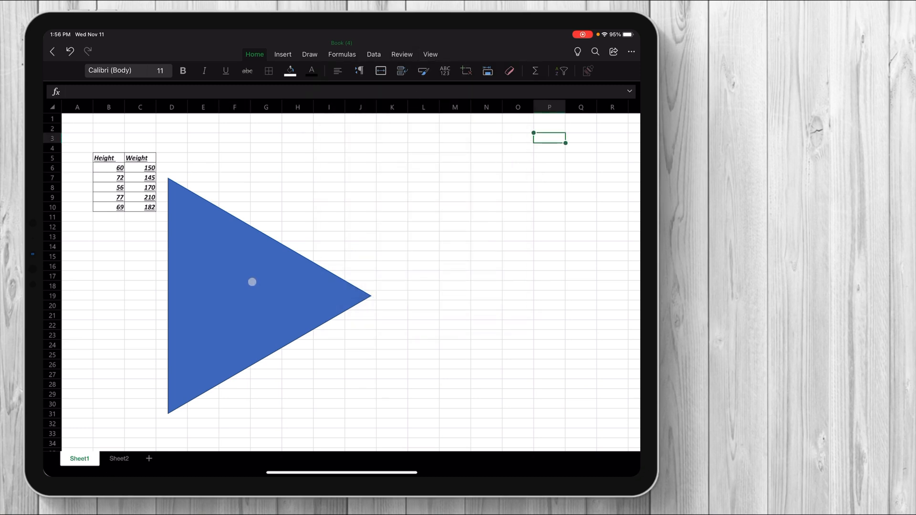
click(252, 282)
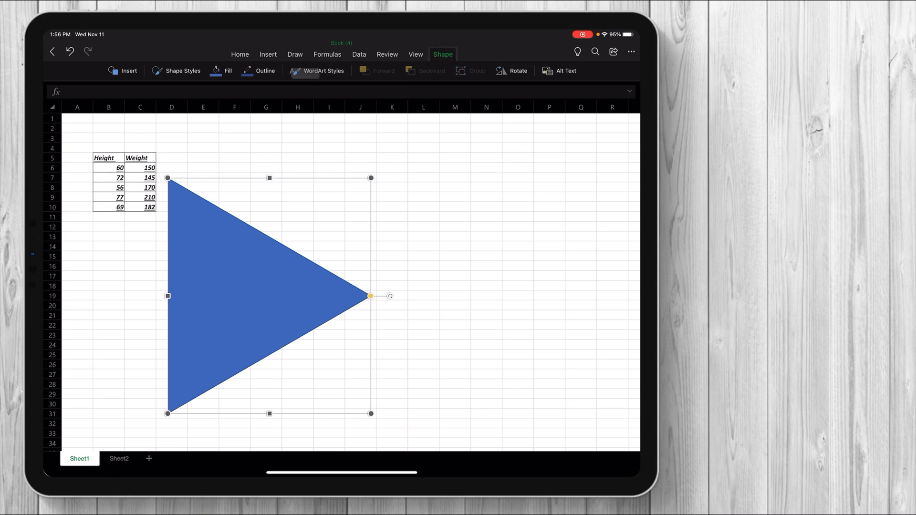
click(423, 216)
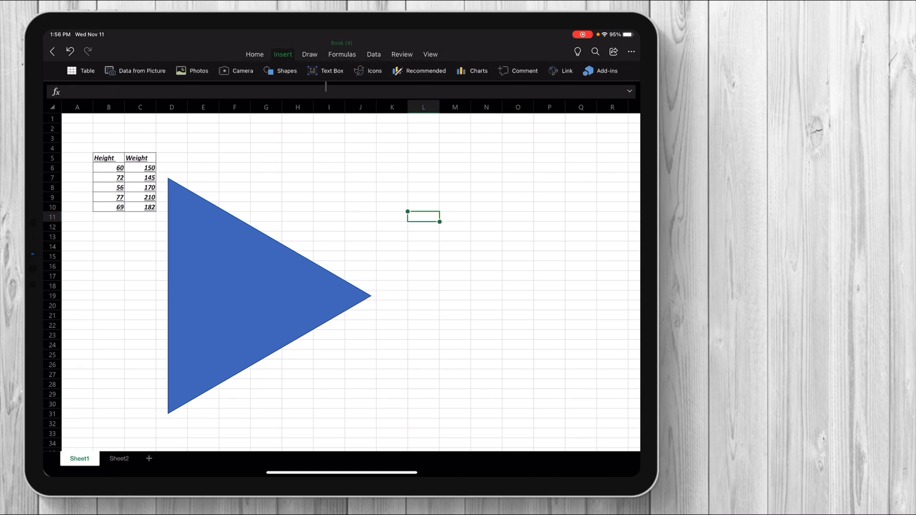
- Browse the Icons library and open Recommended charts
click(367, 71)
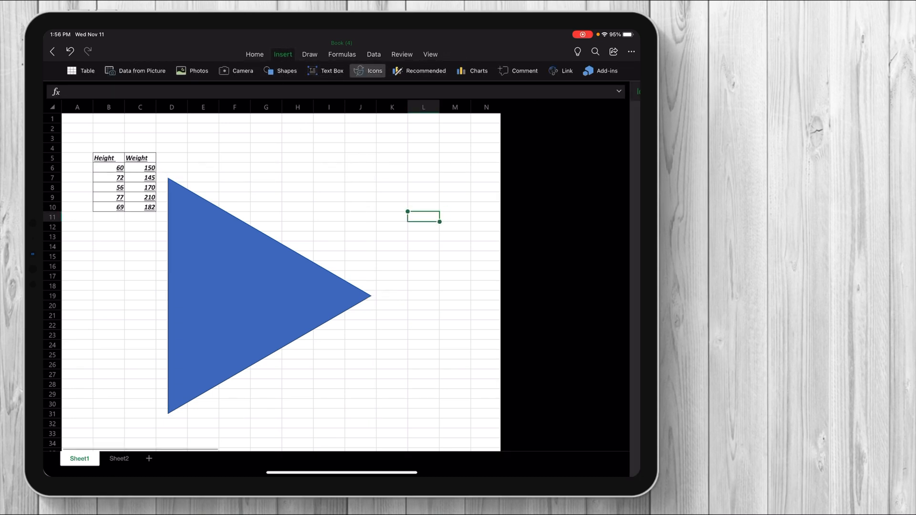
click(368, 71)
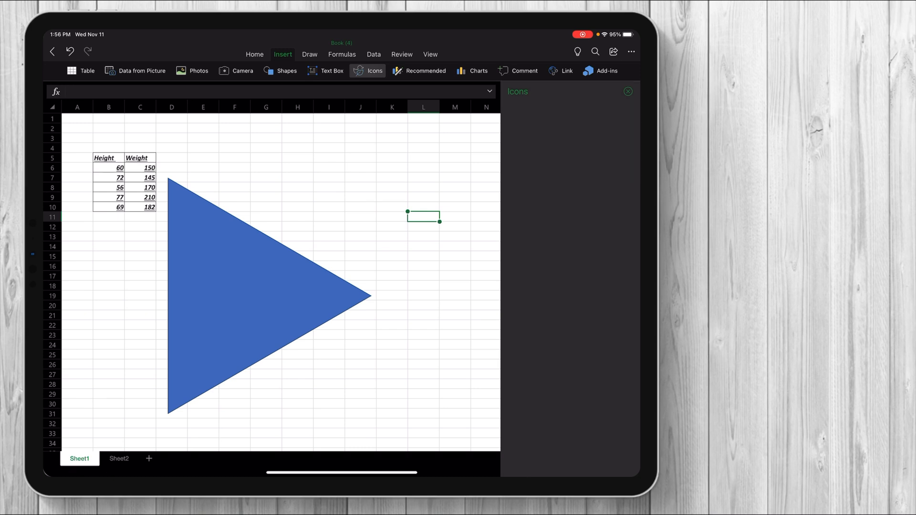
click(368, 71)
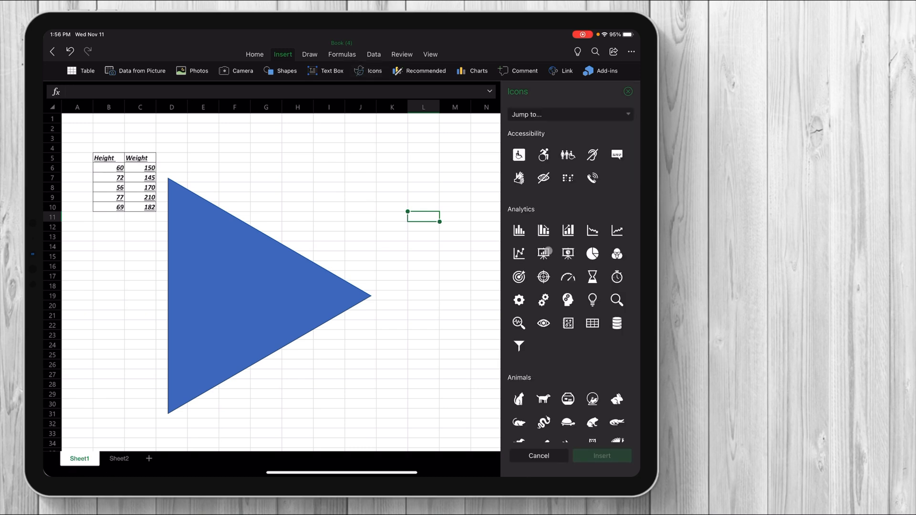
click(418, 71)
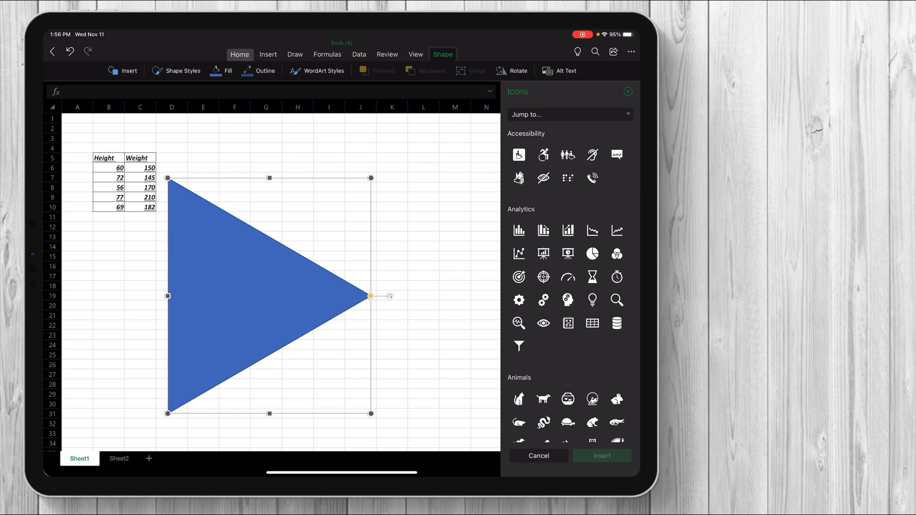
click(425, 71)
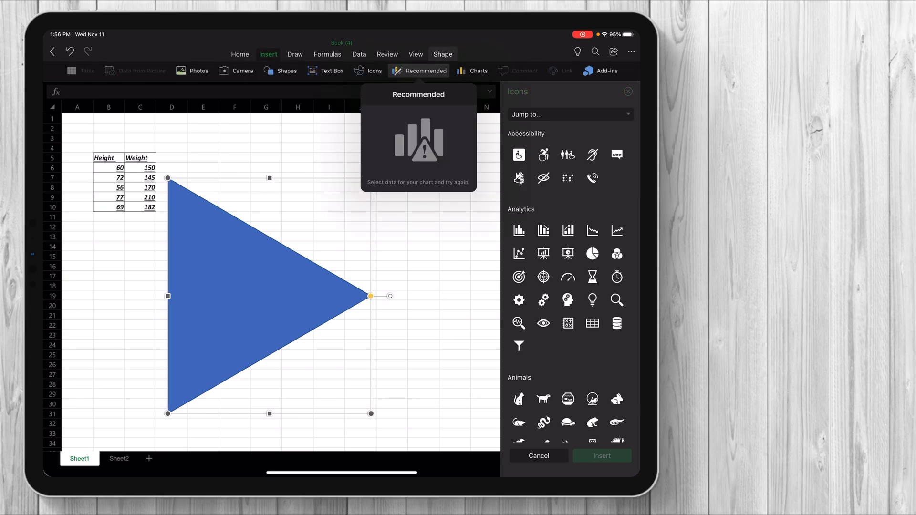
- Dismiss the select-data warning and select the B5:C10 table as chart data
click(109, 166)
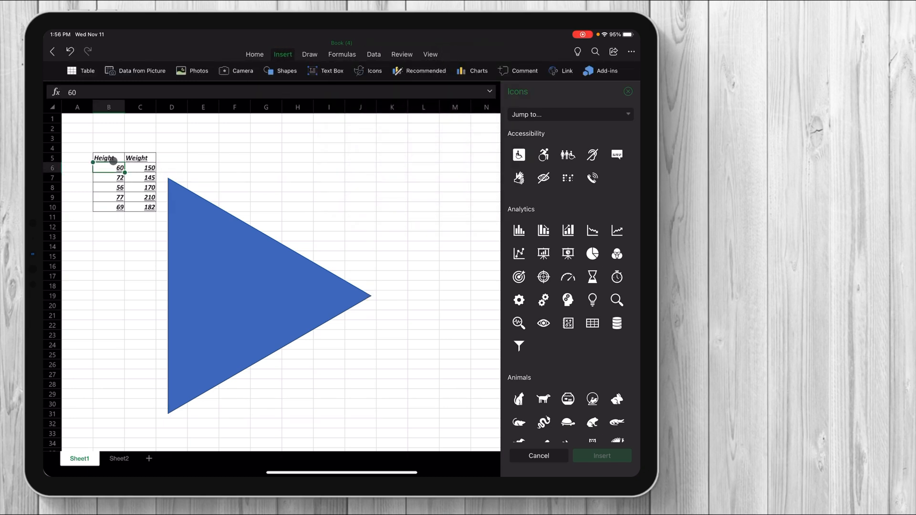
drag(103, 157, 150, 207)
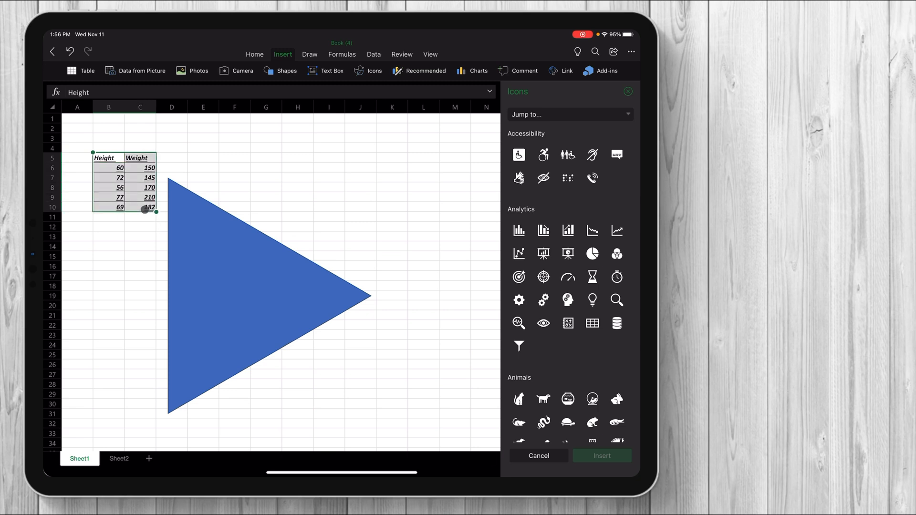
- Insert the recommended scatter chart of Weight against Height from the table
click(425, 71)
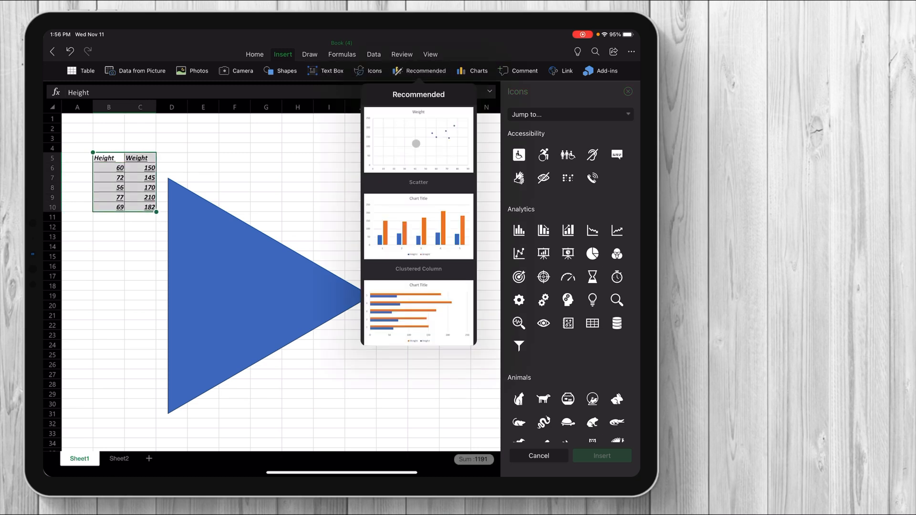
scroll(down, 3)
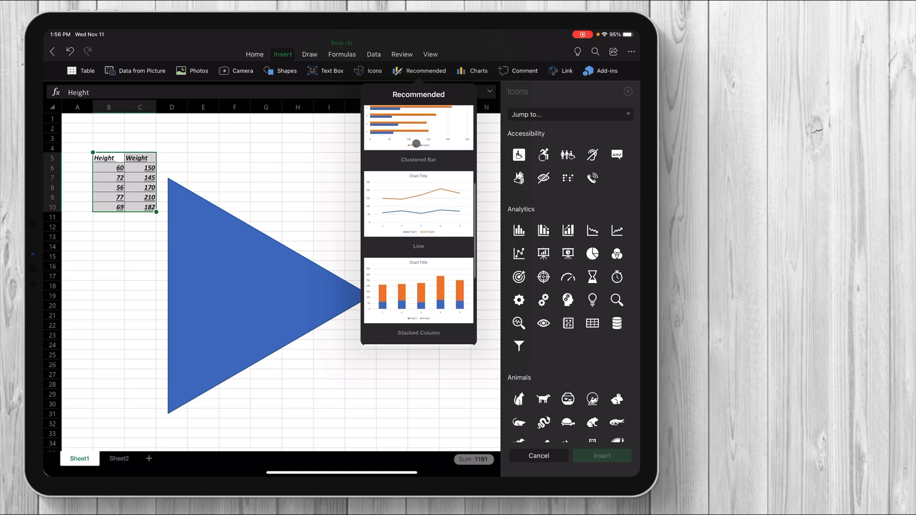
scroll(down, 3)
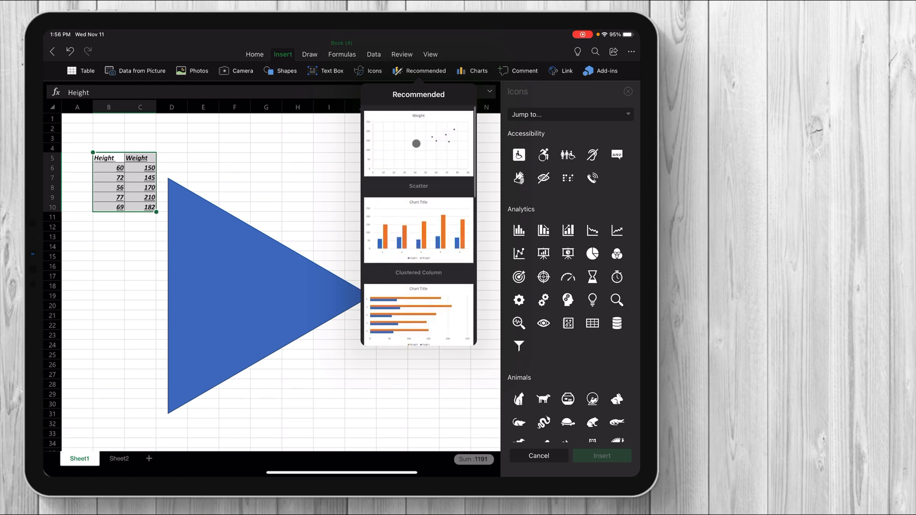
click(418, 143)
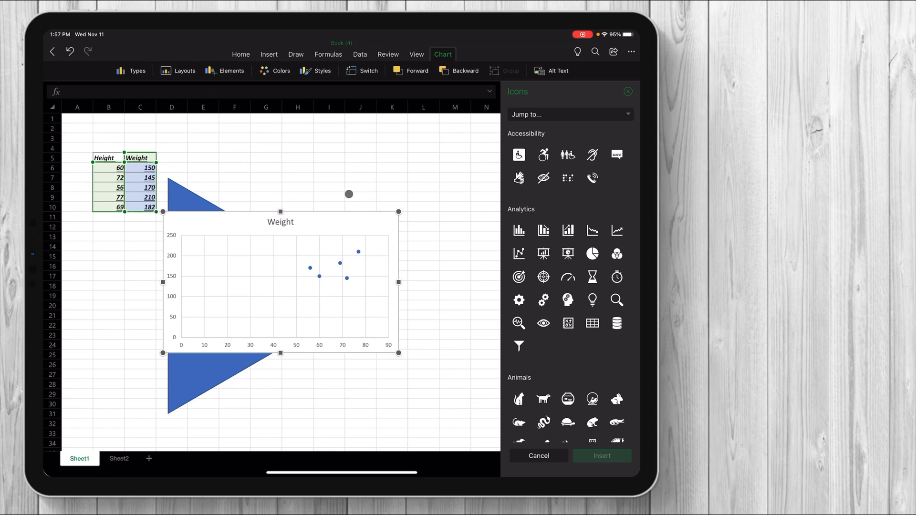
- Give the chart a dark style and a layout with axis titles, legend and linear trendline
click(274, 71)
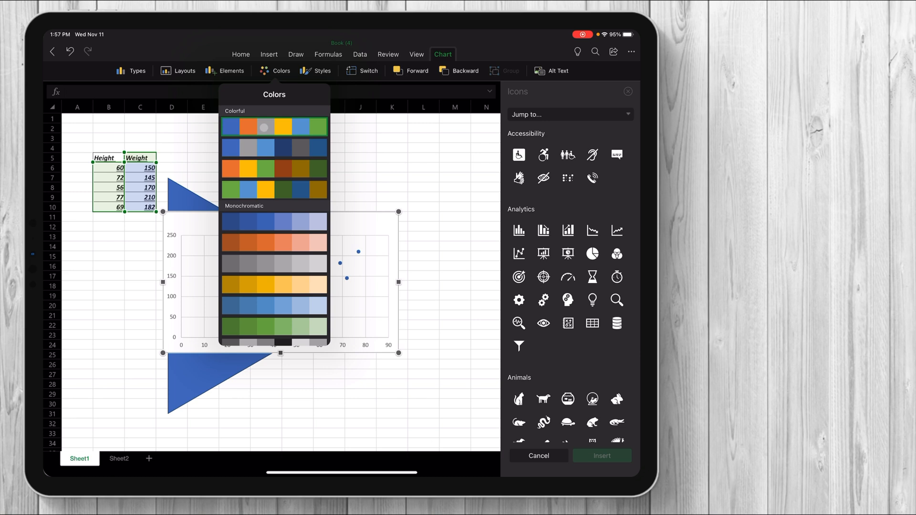
click(281, 71)
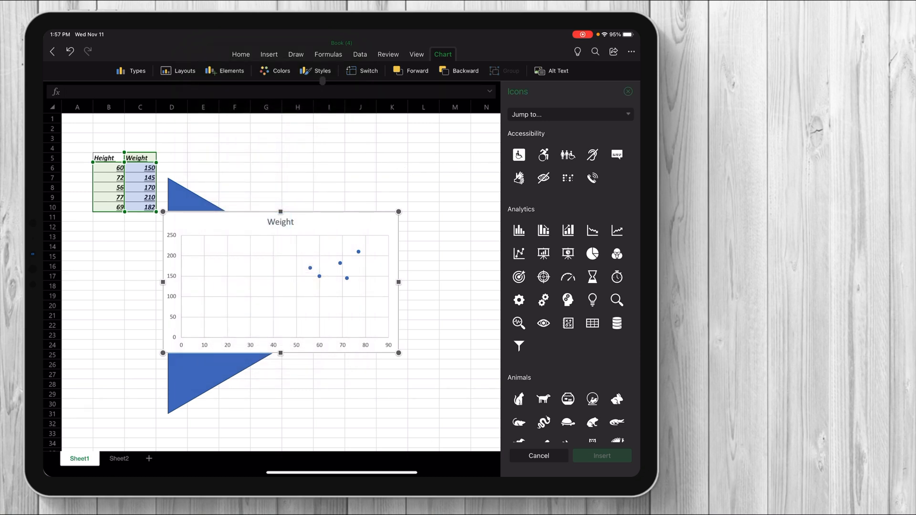
click(317, 71)
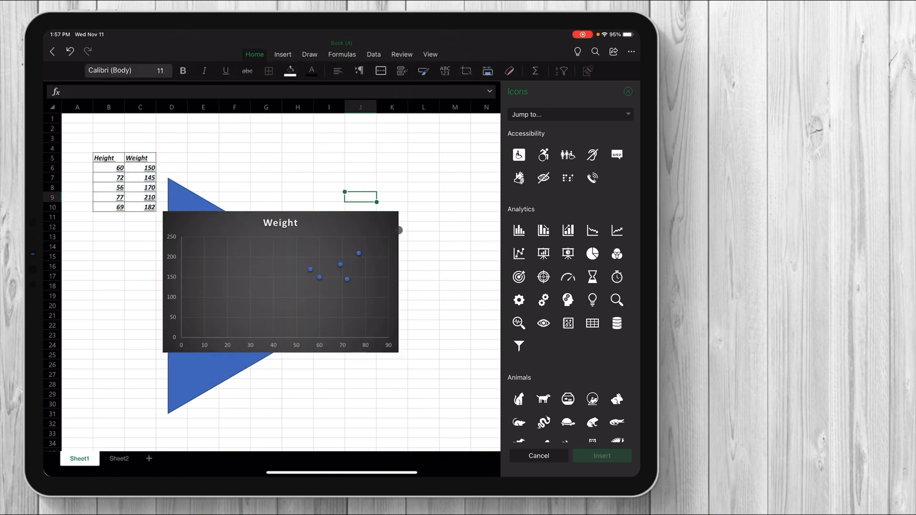
click(280, 282)
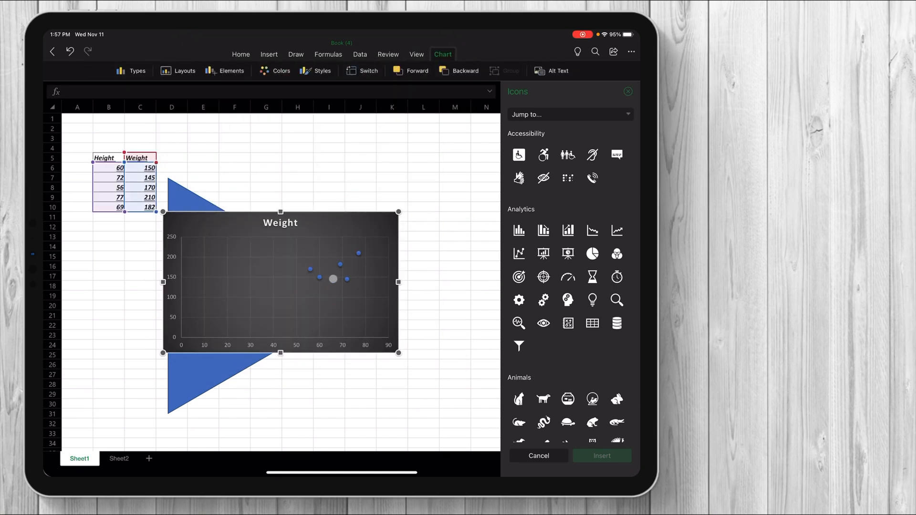
click(360, 71)
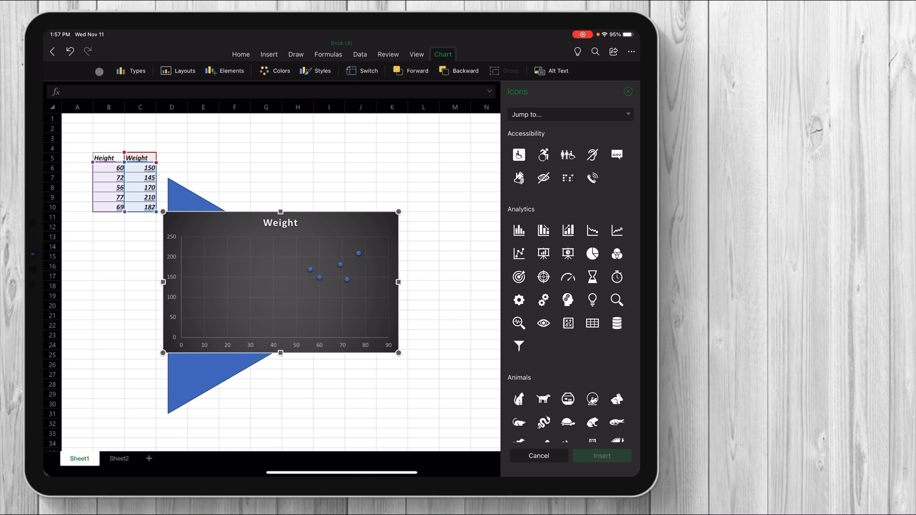
click(177, 70)
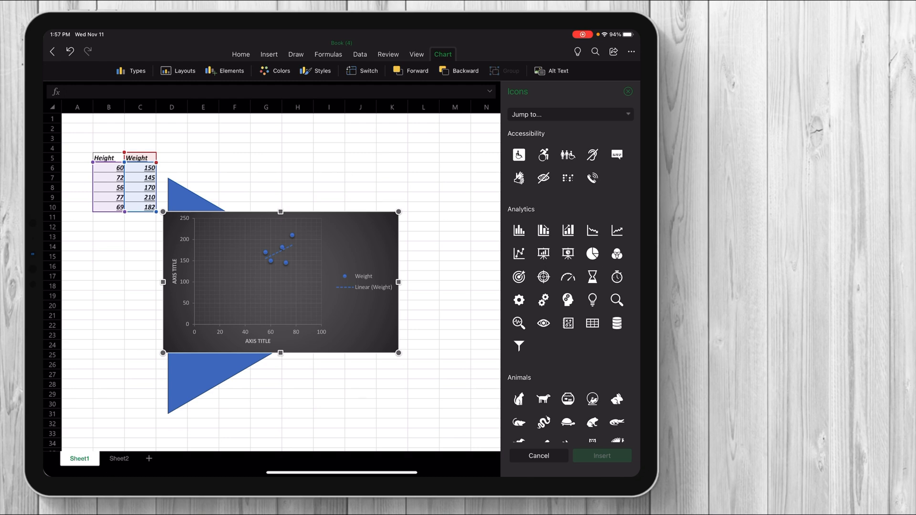
- Close the Icons pane and deselect the chart, returning to the Formulas ribbon
click(628, 91)
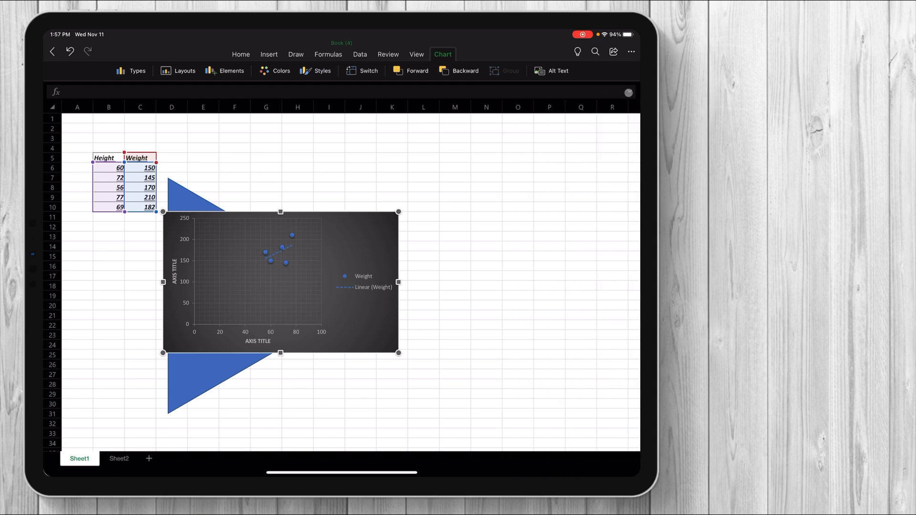
click(328, 53)
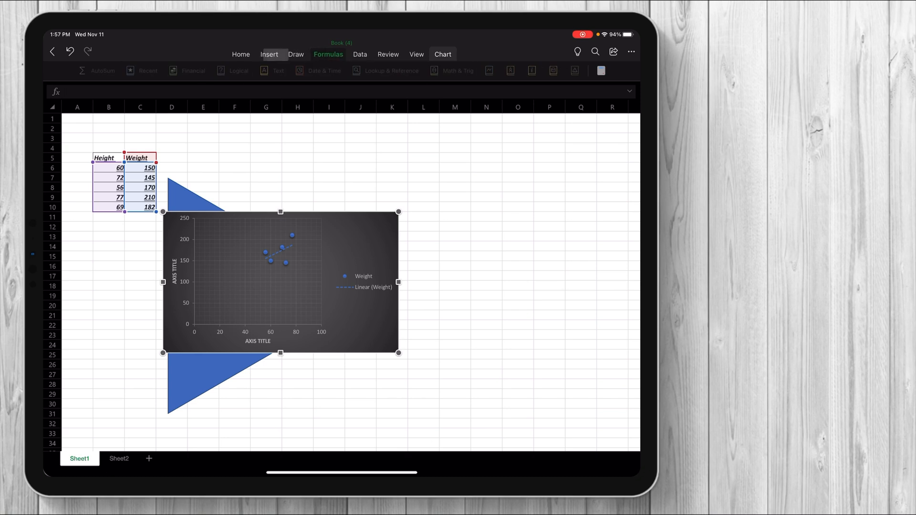
click(269, 54)
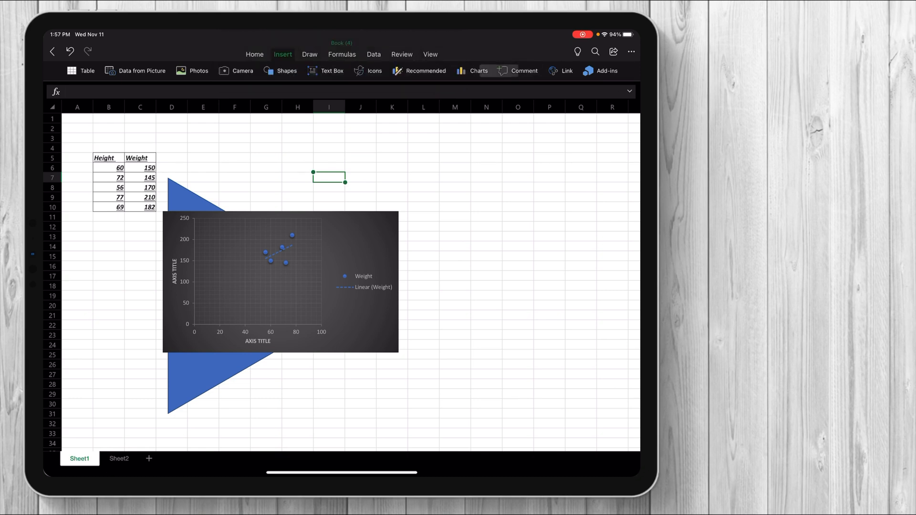
- Pick a pen on the Draw tab and handwrite "to the Channel!", a zigzag and a small triangle
click(309, 53)
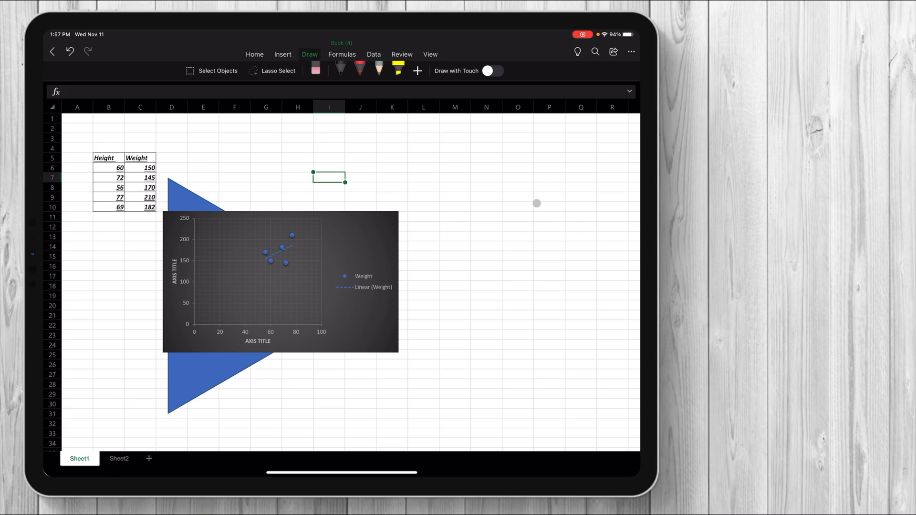
click(254, 54)
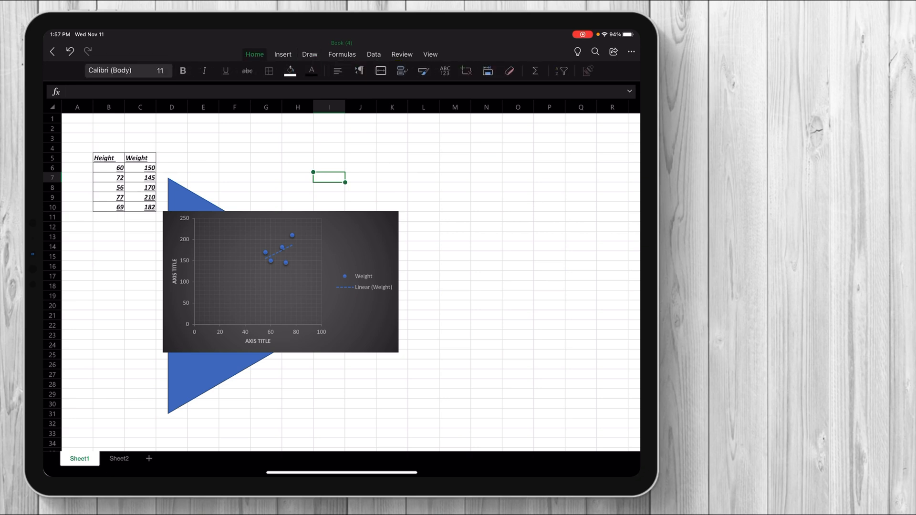
click(309, 53)
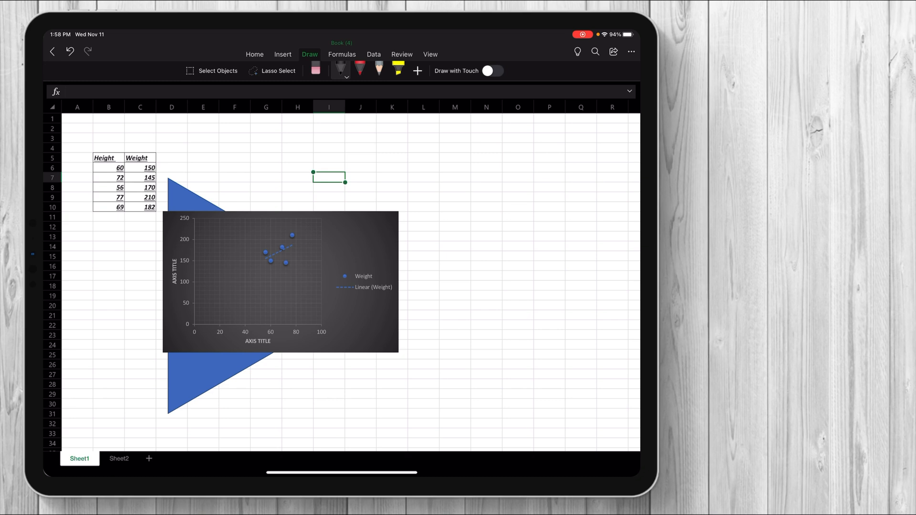
drag(410, 201, 535, 219)
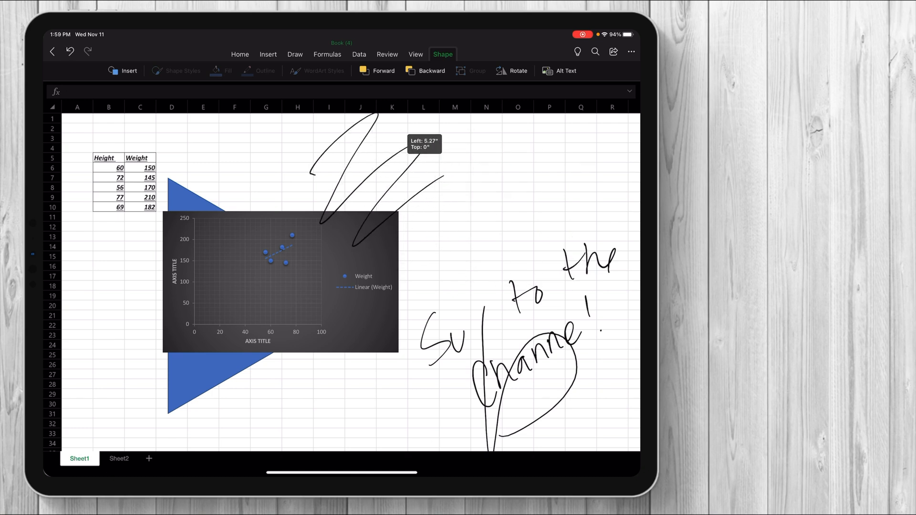
- Drag the zigzag scribble further right with Select Objects
drag(374, 176, 517, 176)
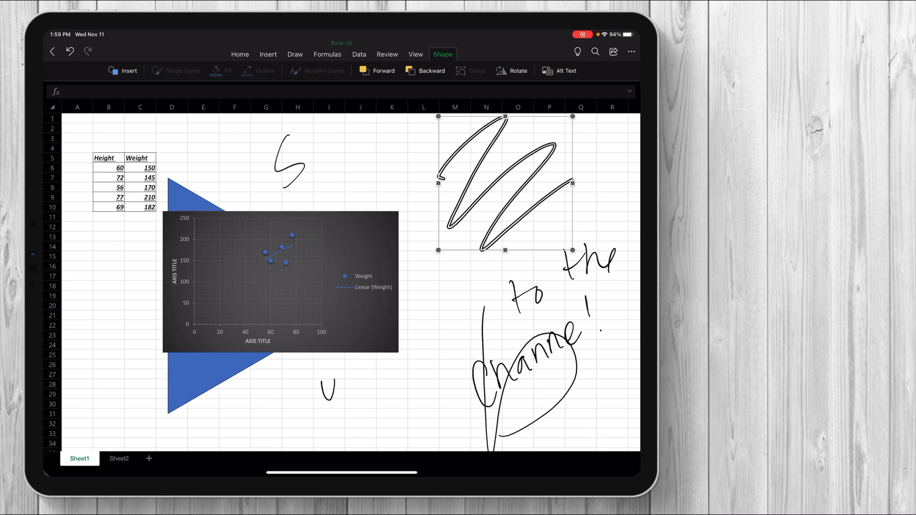
click(295, 54)
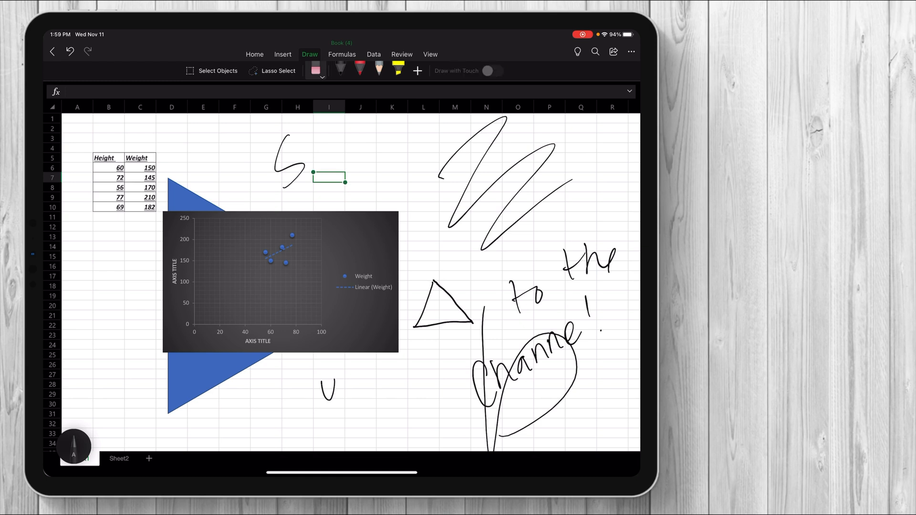
- Turn on Draw with Touch, clear all ink strokes, then select cell B11
click(493, 71)
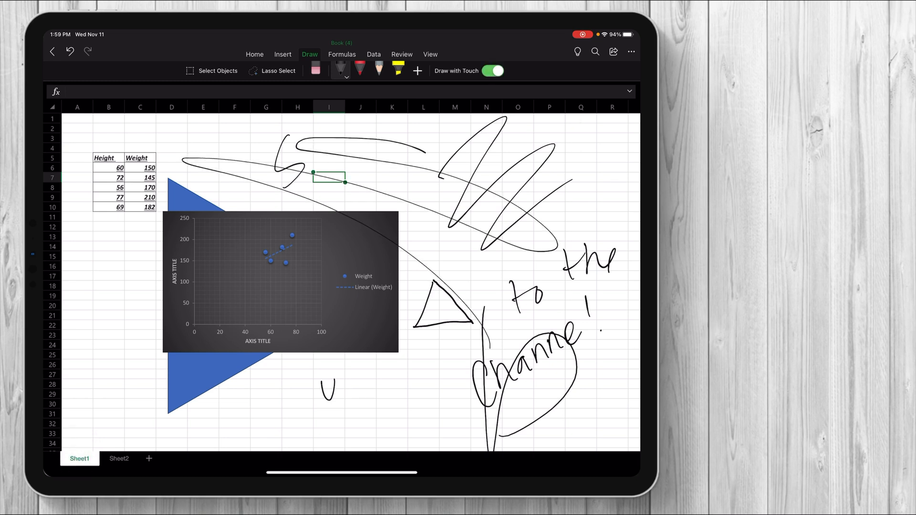
click(492, 71)
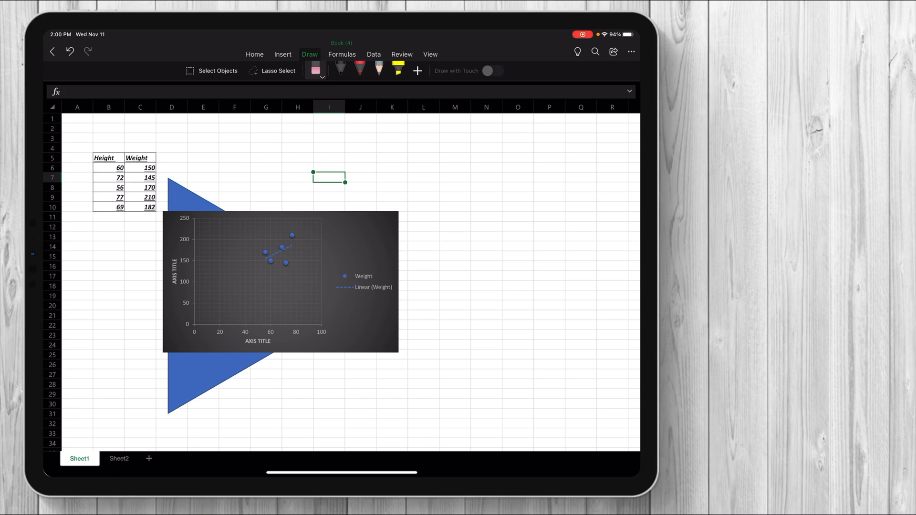
click(341, 53)
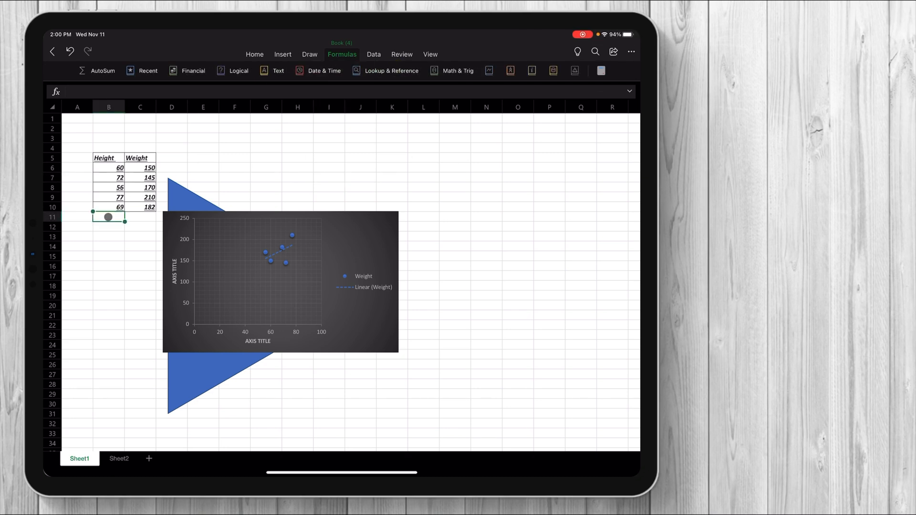
- Enter =SUM(B6:B10) in B11 to total the Height values as 334
text(=)
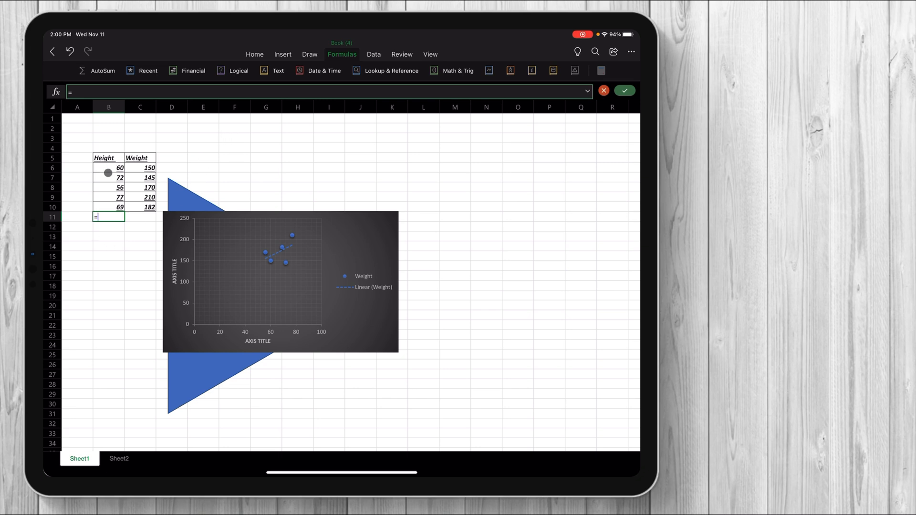
text(sum()
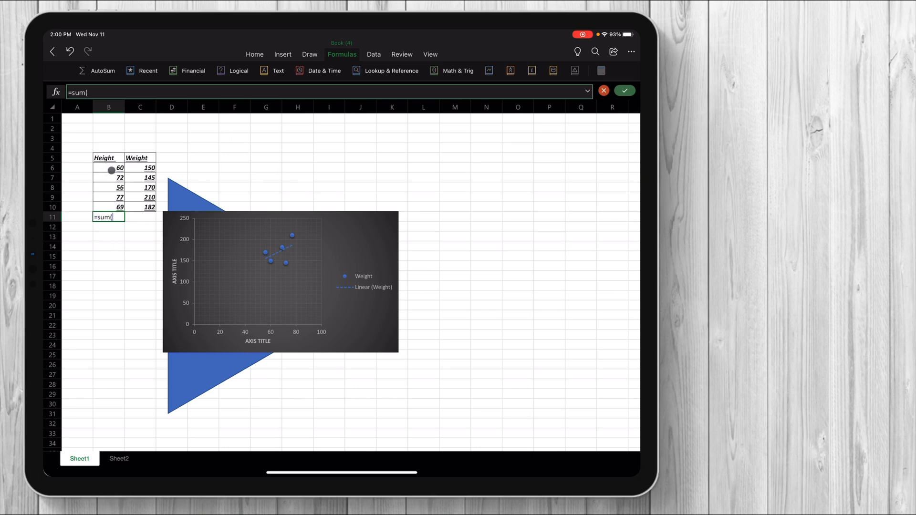
drag(111, 169, 112, 207)
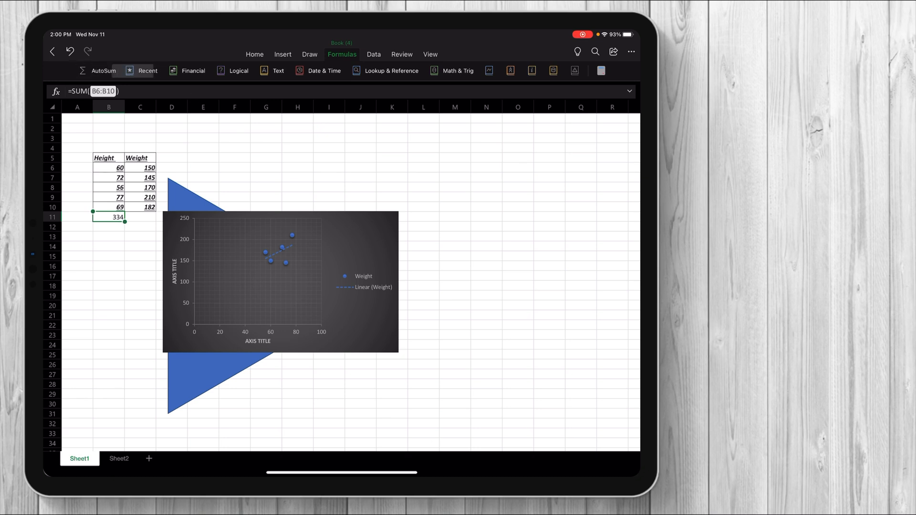
- Browse the Recent and Engineering function menus without inserting anything
click(147, 70)
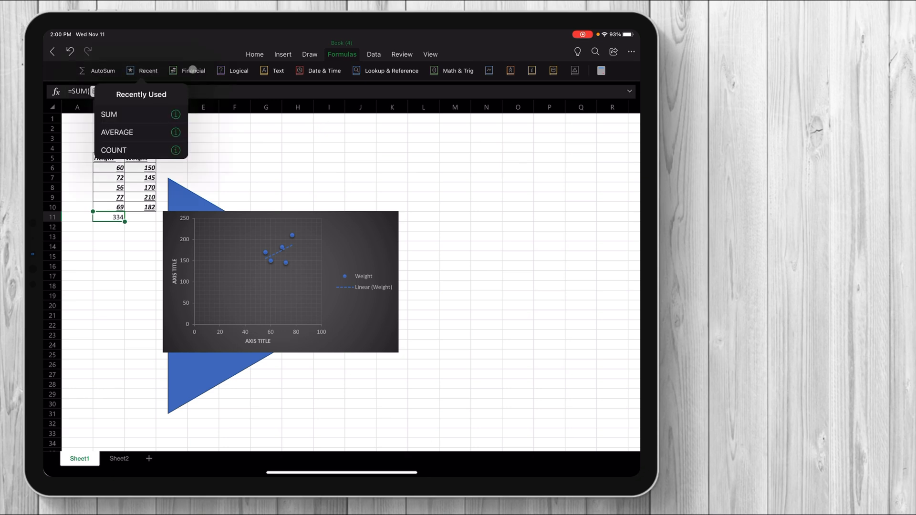
click(187, 71)
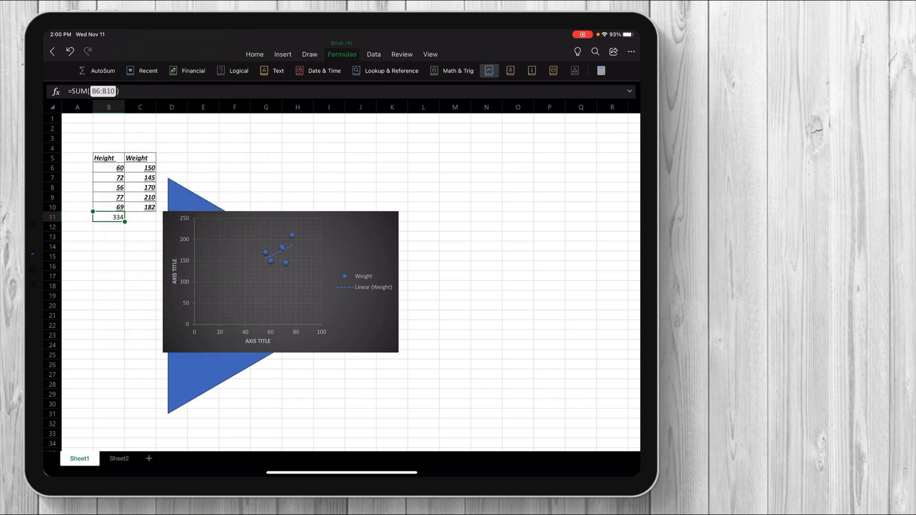
click(532, 71)
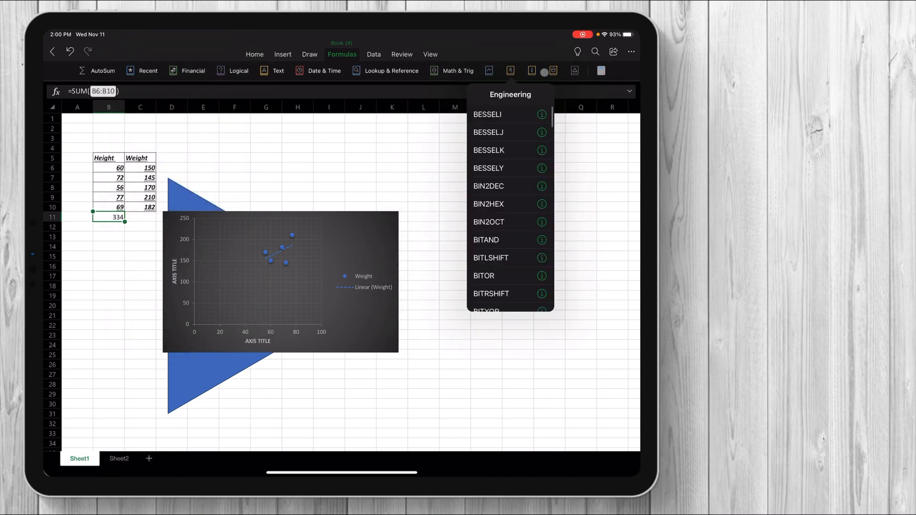
click(574, 71)
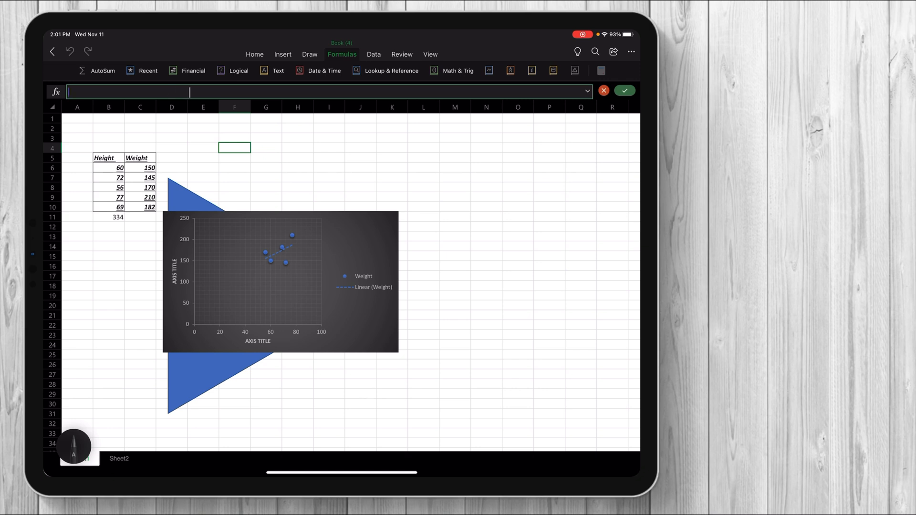
- Handwrite "Fffffff" into F4, try "Hello" in the Search box, then show the Data tab
text(Fffffff)
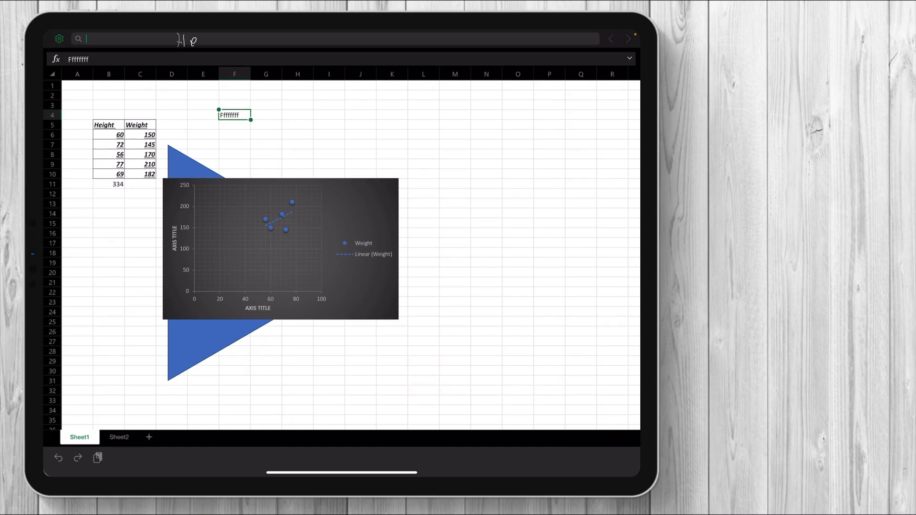
text(Hello)
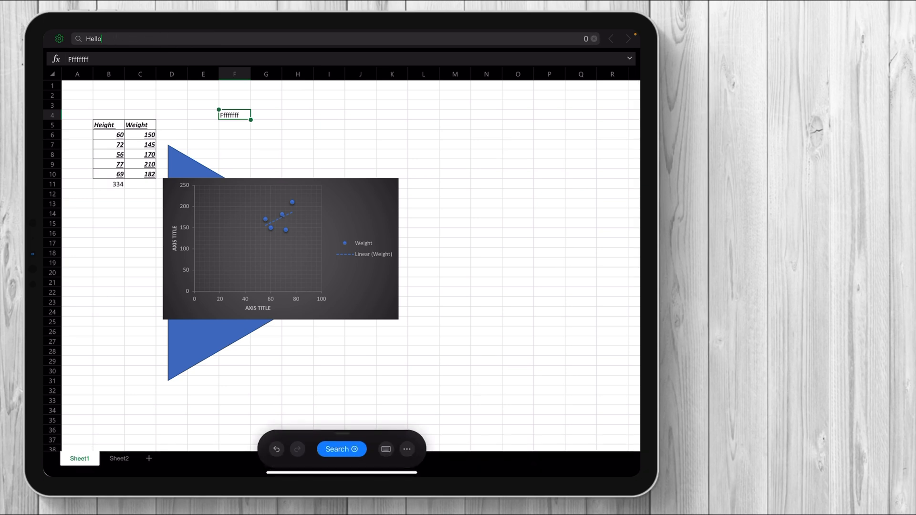
click(593, 38)
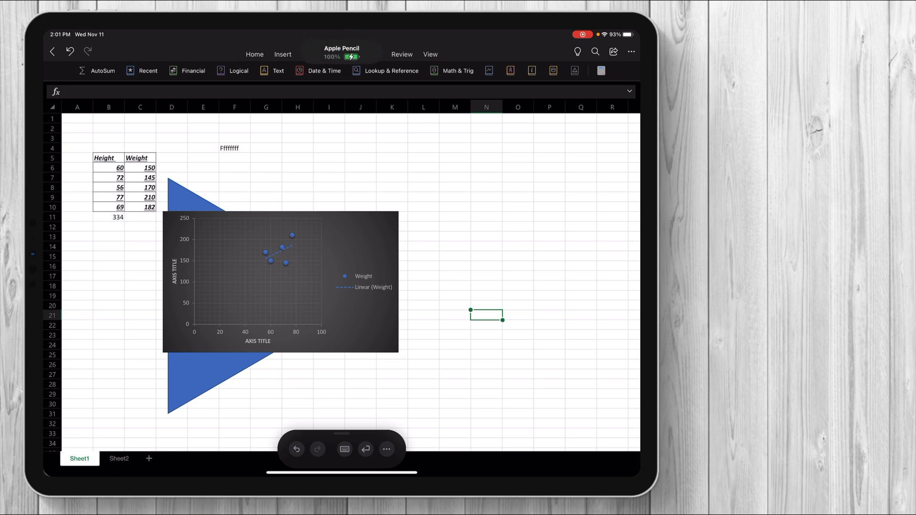
click(341, 53)
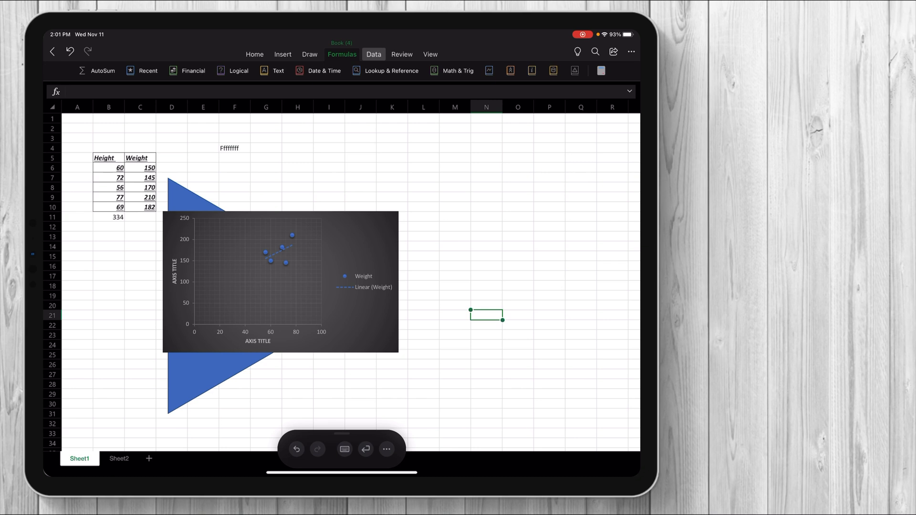
click(373, 54)
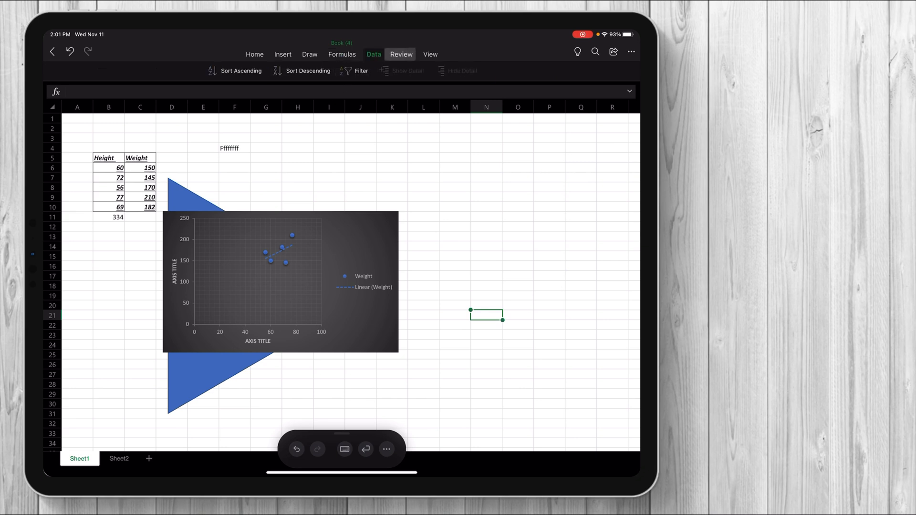
- Show the Review tab's commenting tools
click(401, 53)
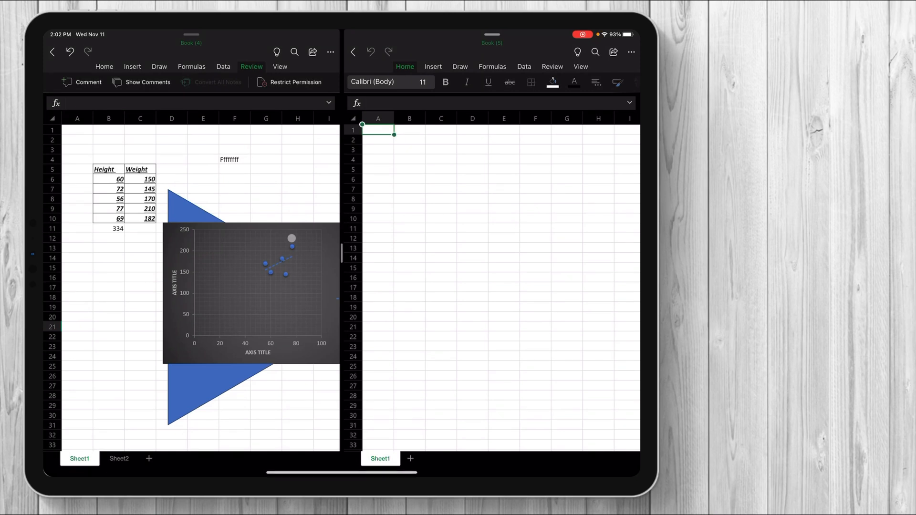
- Select the Height/Weight table B5:C11 with its total in the original workbook for copying
click(251, 291)
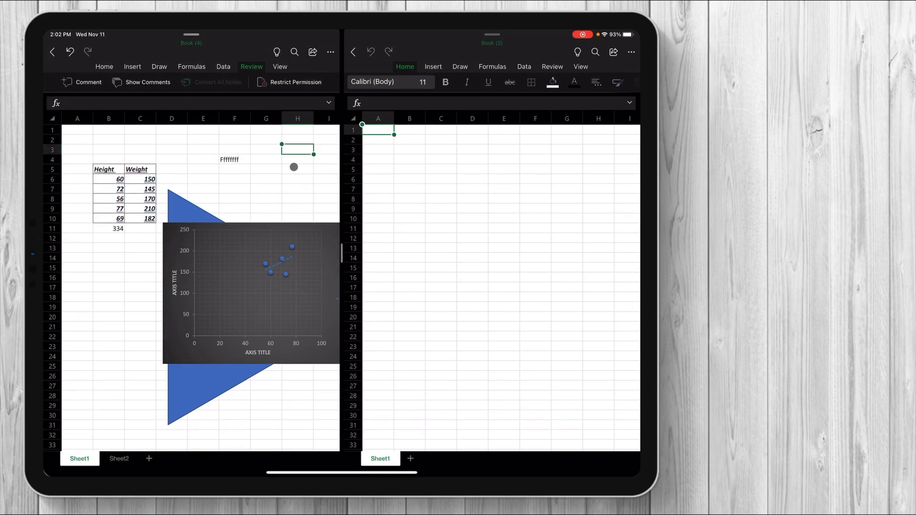
click(251, 287)
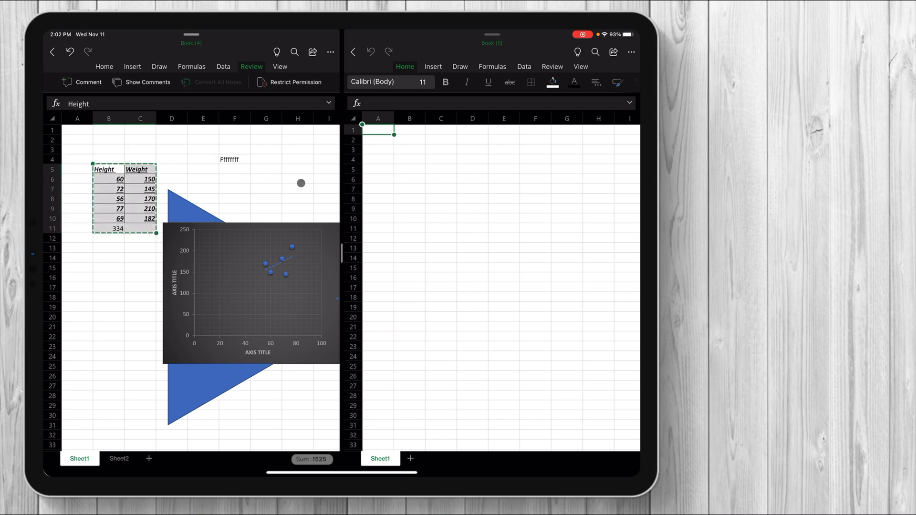
- Paste the table into Book (5) and check the SUM formula in C10
click(504, 198)
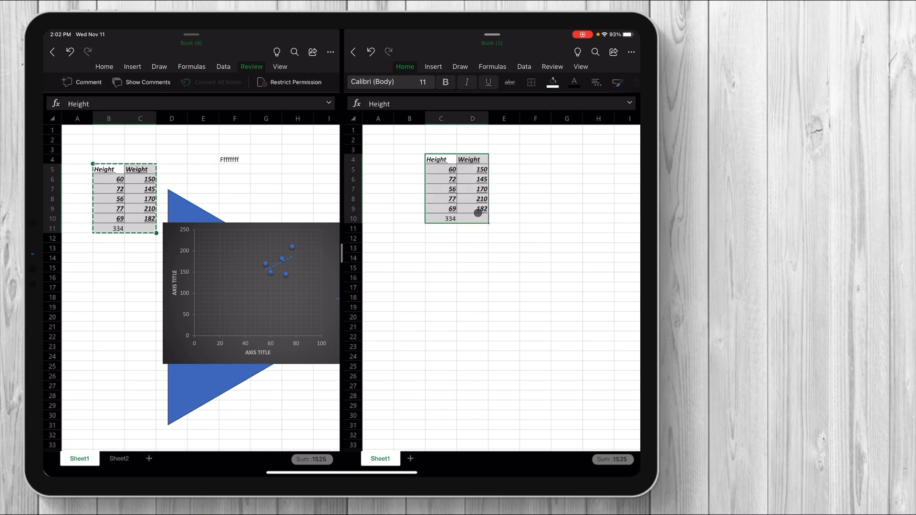
click(536, 248)
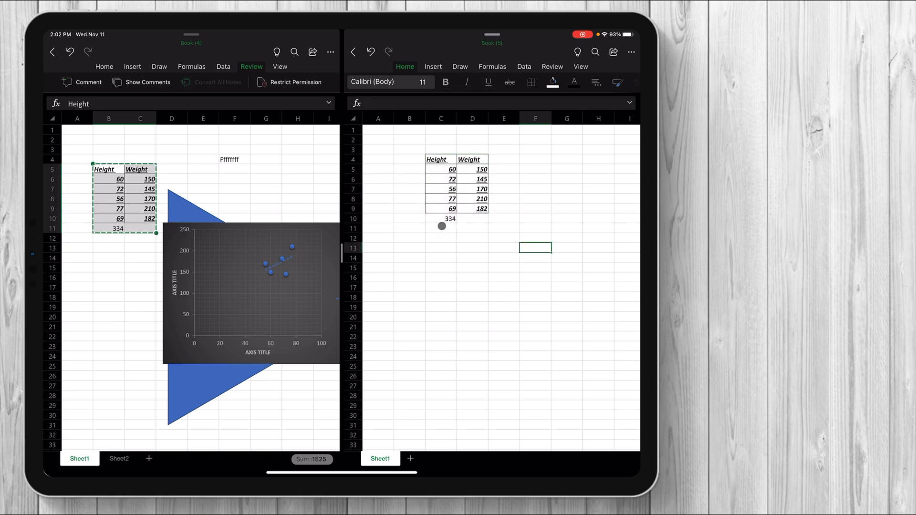
click(441, 218)
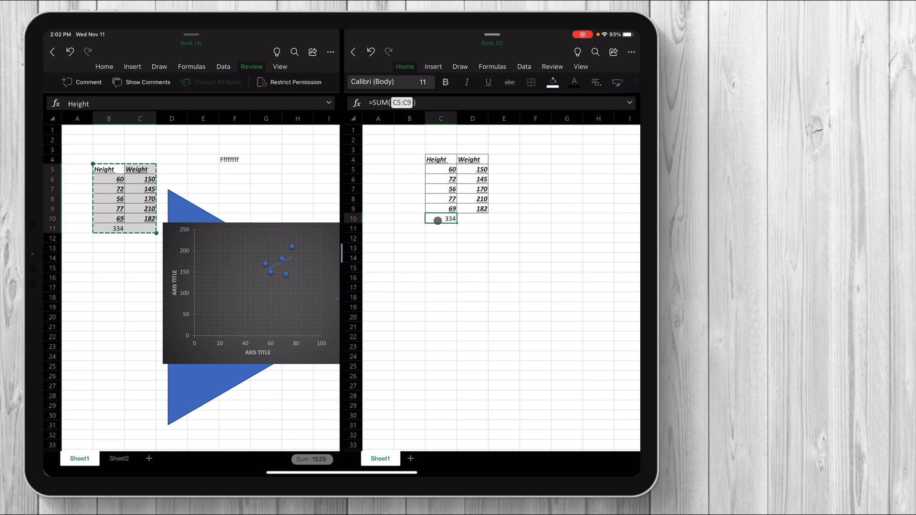
- Copy the scatter chart into Book (5), then switch to Sheet2 of the original workbook
click(251, 292)
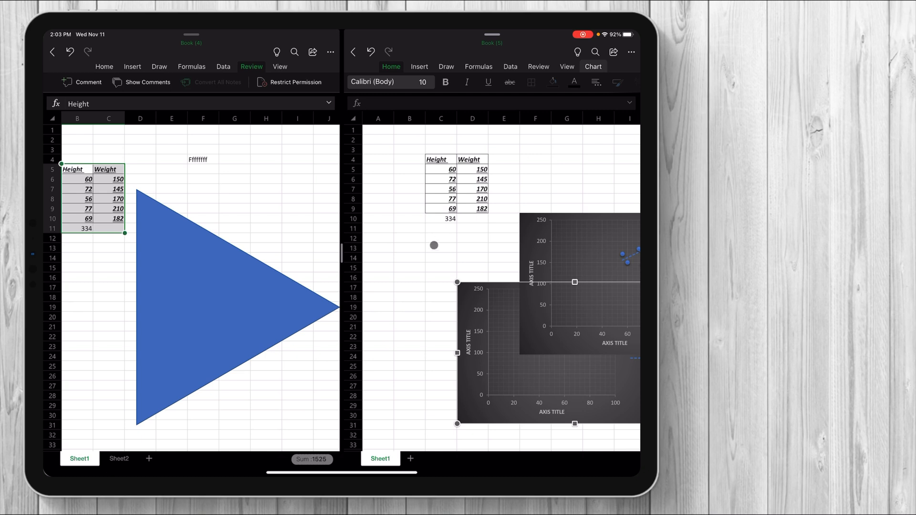
mouse_move(317, 354)
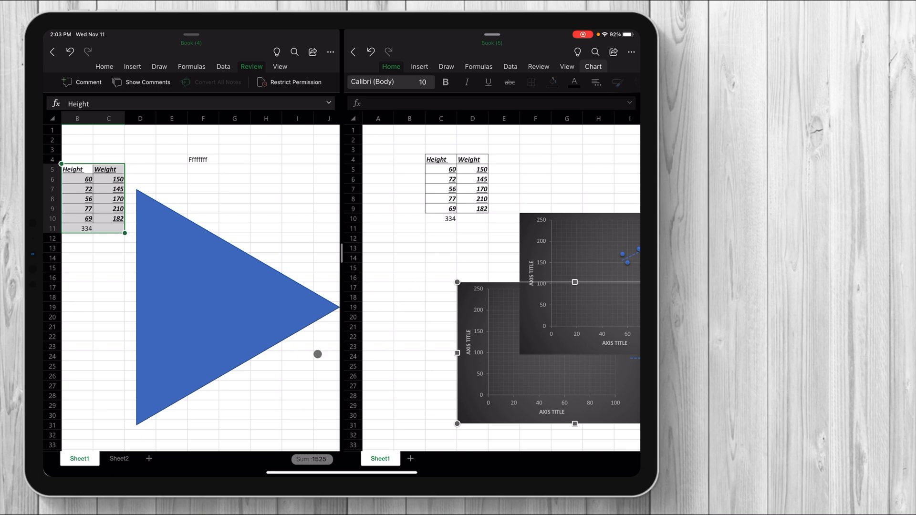
click(118, 458)
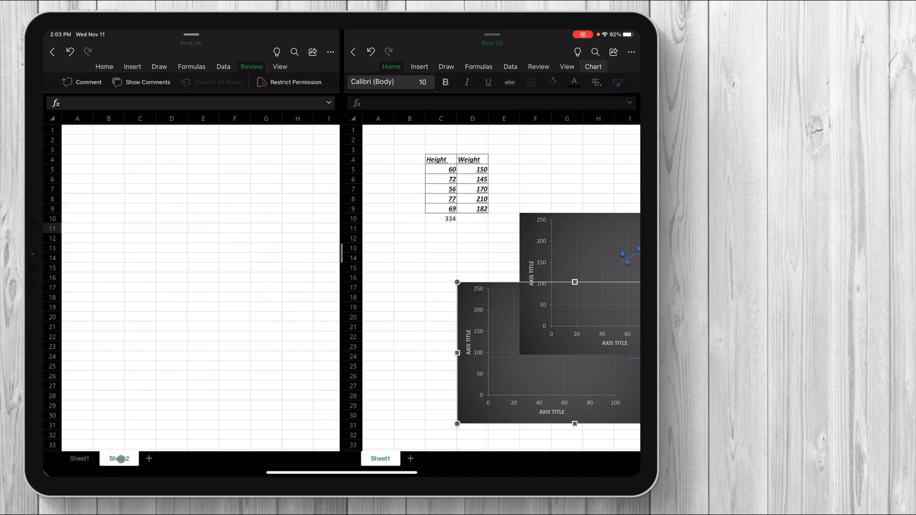
- Duplicate Sheet1 in Book (4), creating Sheet1 (2)
click(80, 459)
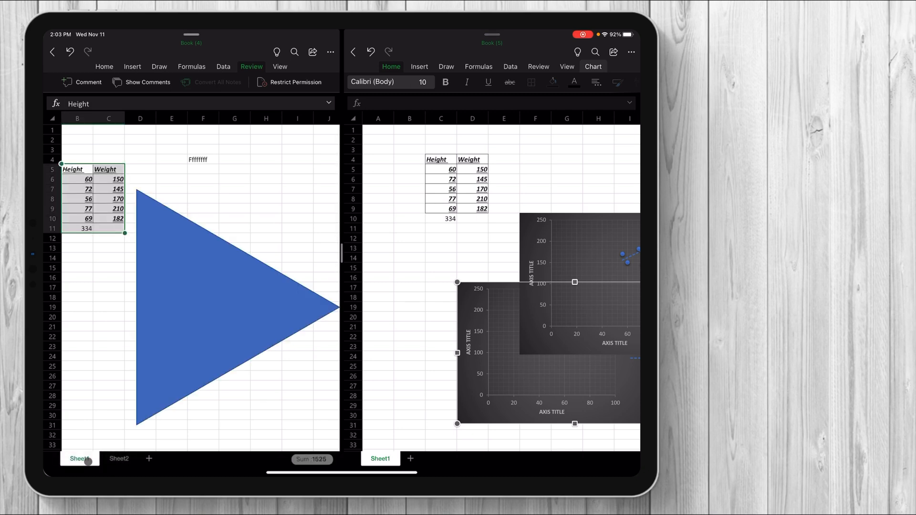
click(80, 459)
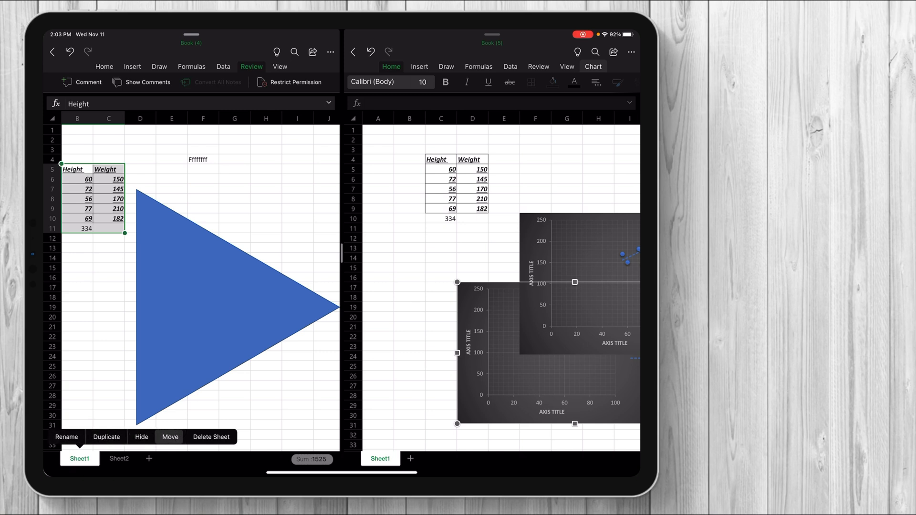
click(106, 437)
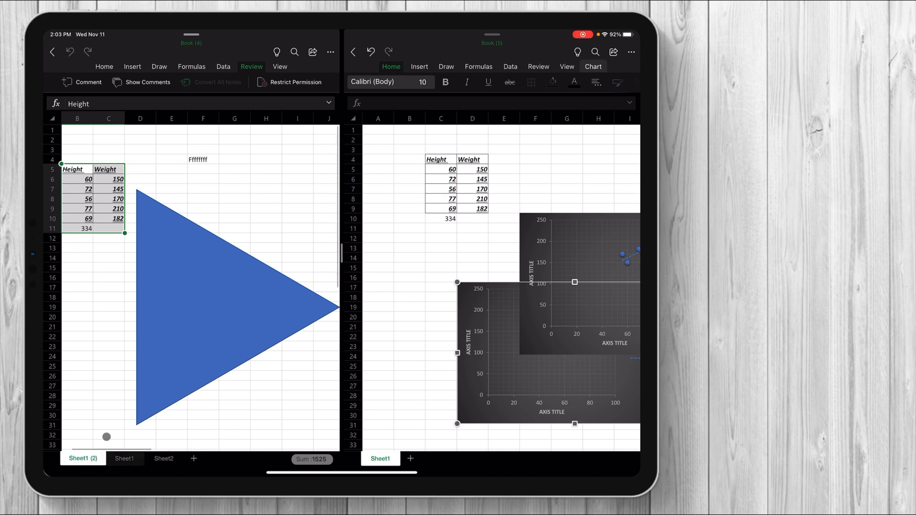
click(83, 458)
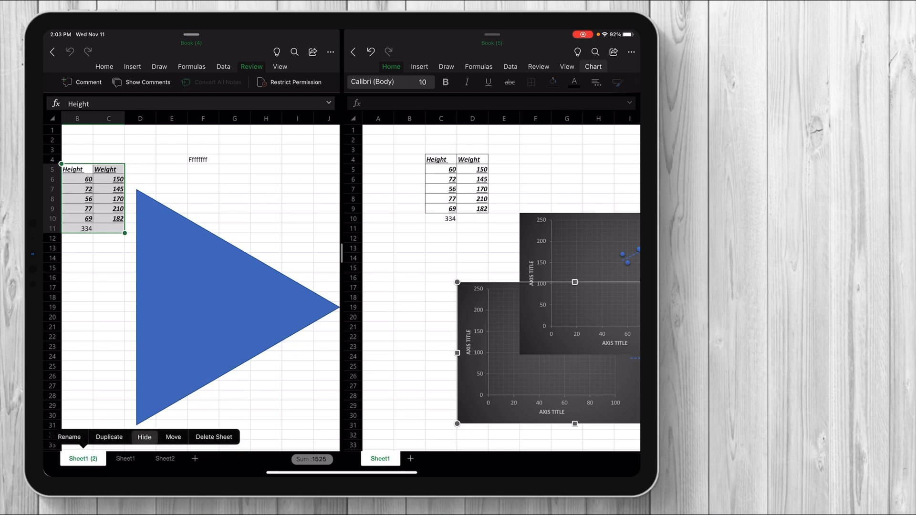
click(173, 437)
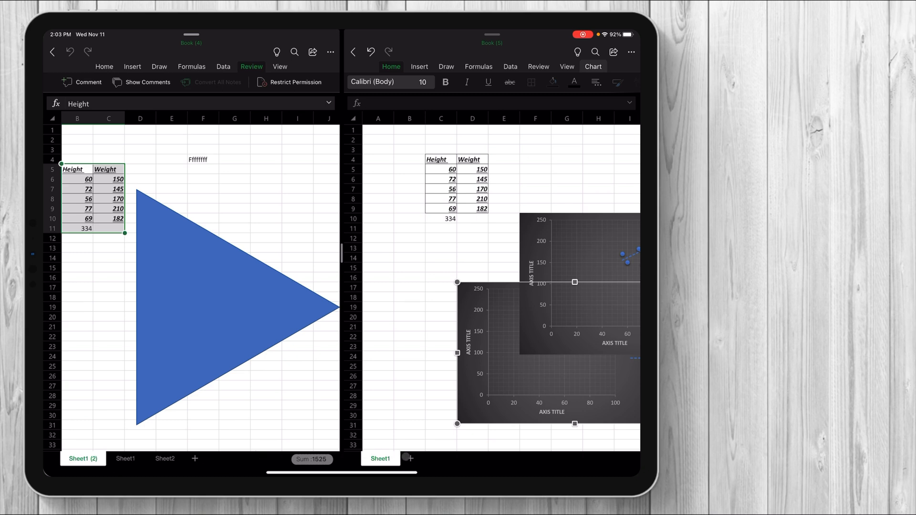
- Add a new Sheet2 to Book (5) for the pasted contents
click(419, 458)
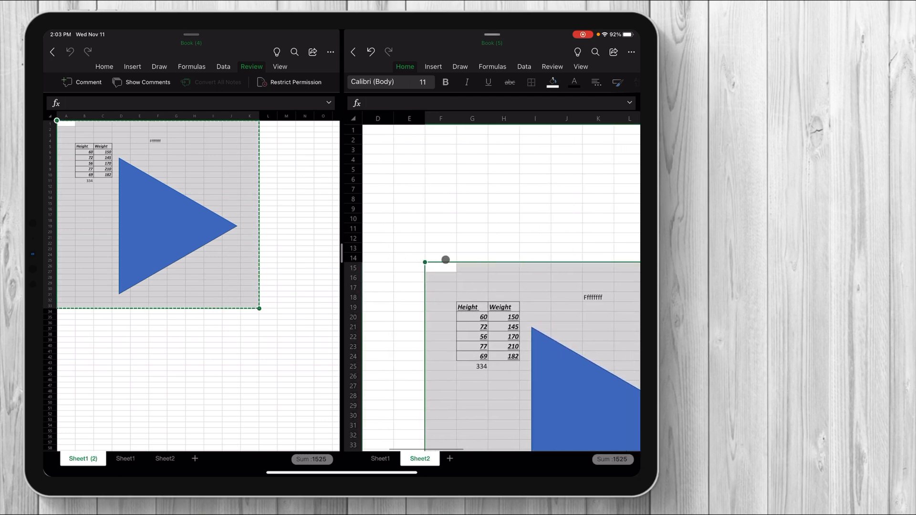
- Scroll the duplicated sheet to place the iPad picture below the triangle
scroll(down, 3)
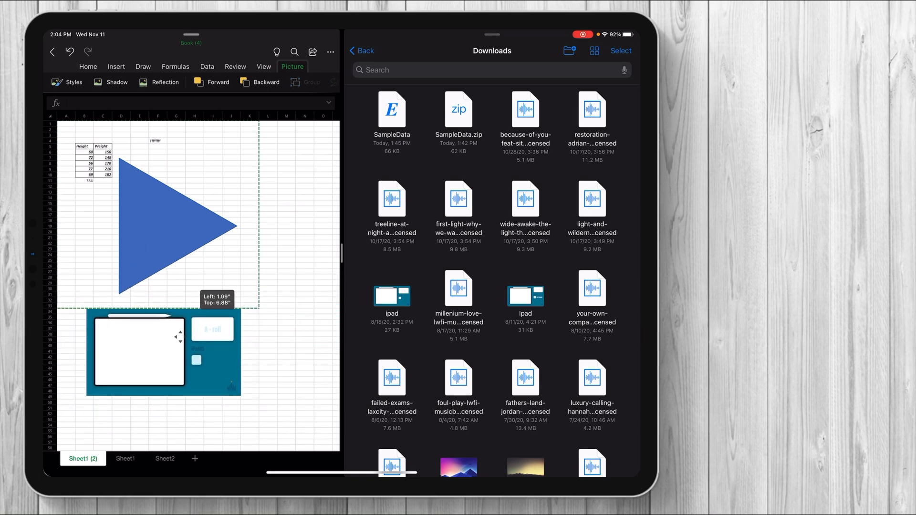
- Bring the SampleData workbook into Excel and browse its SalesOrders and SampleNumbers sheets before returning to the OneDrive file list
drag(138, 353, 138, 372)
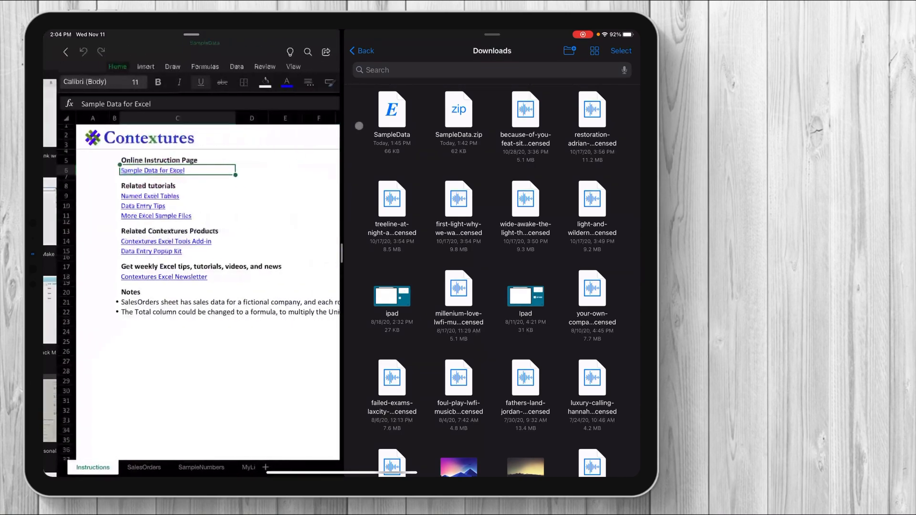
click(144, 467)
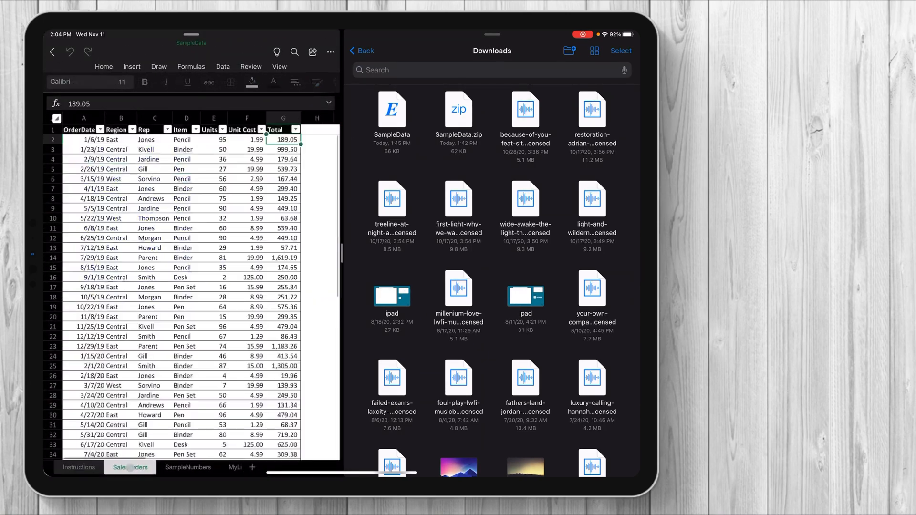
click(187, 468)
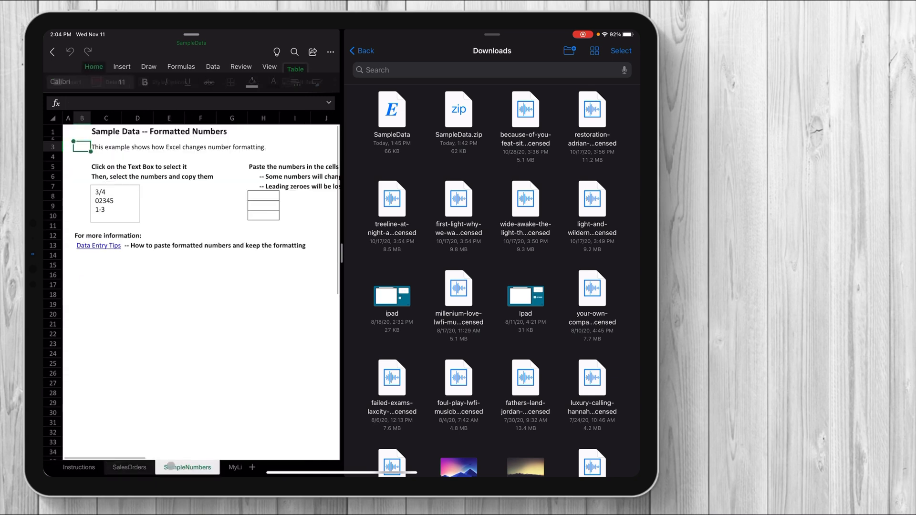
click(129, 467)
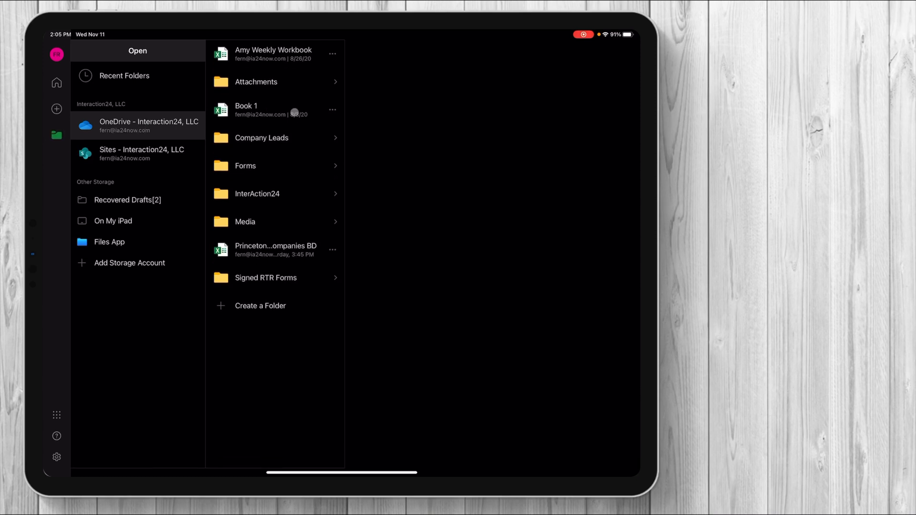
- View the Princeton Companies BD workbook from OneDrive, scroll its sheet, then exit to the Home Screen
click(275, 249)
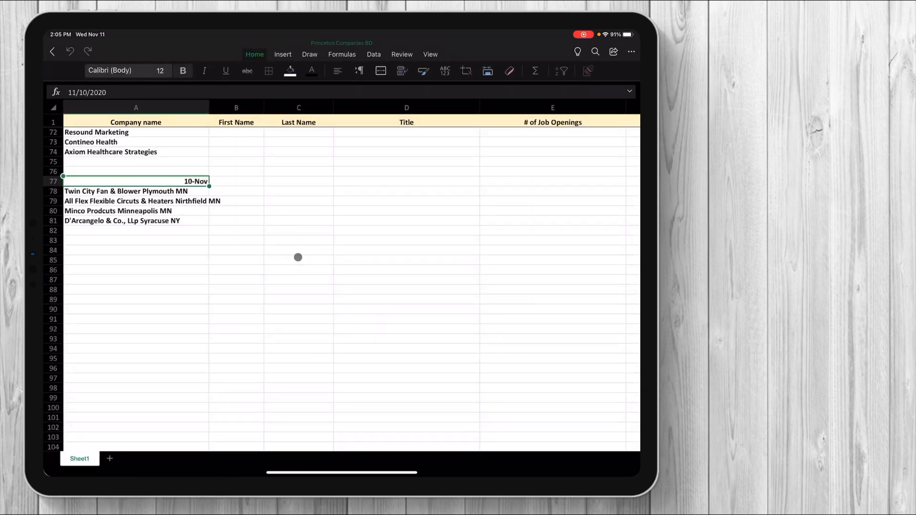
scroll(right, 3)
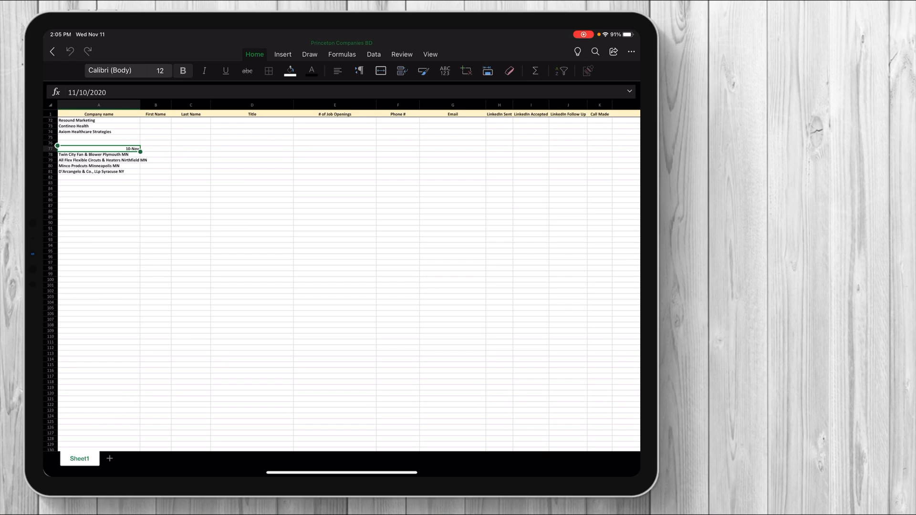
key(home)
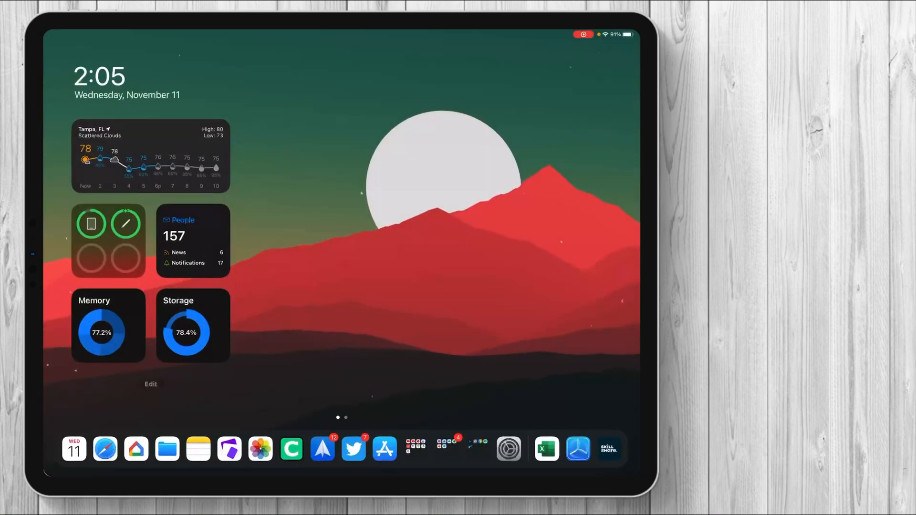